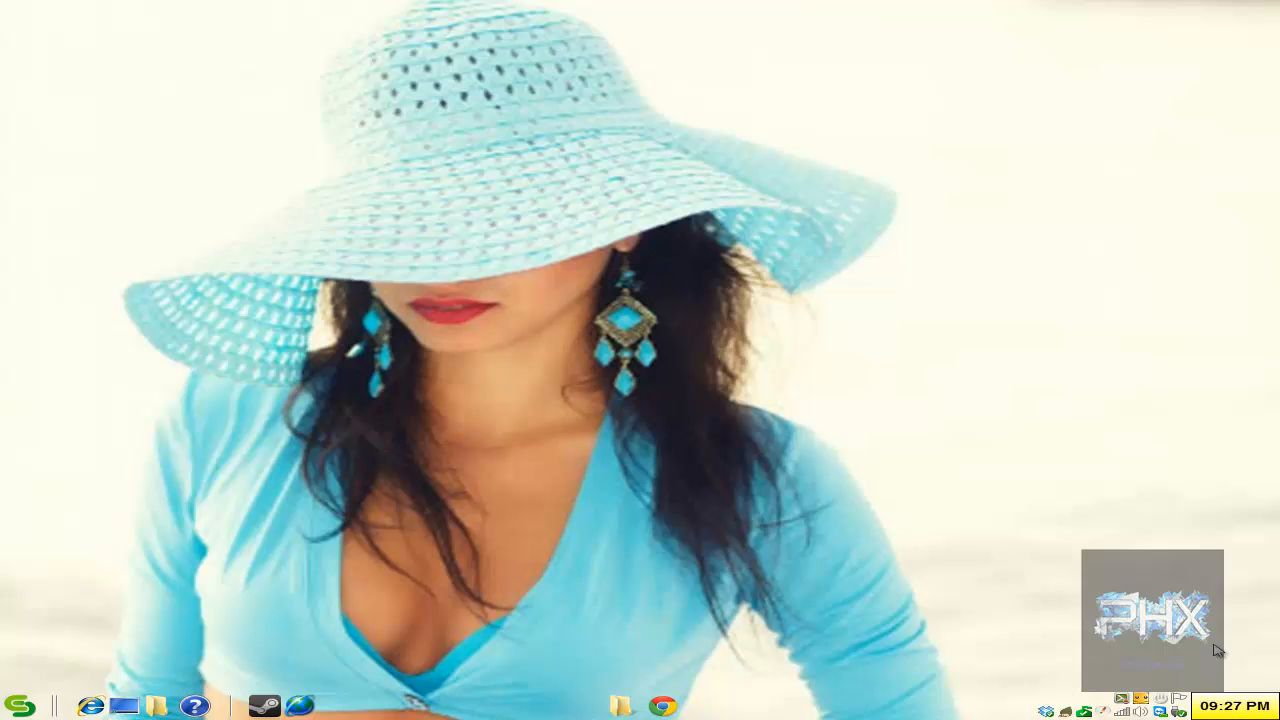
mouse_move(755, 696)
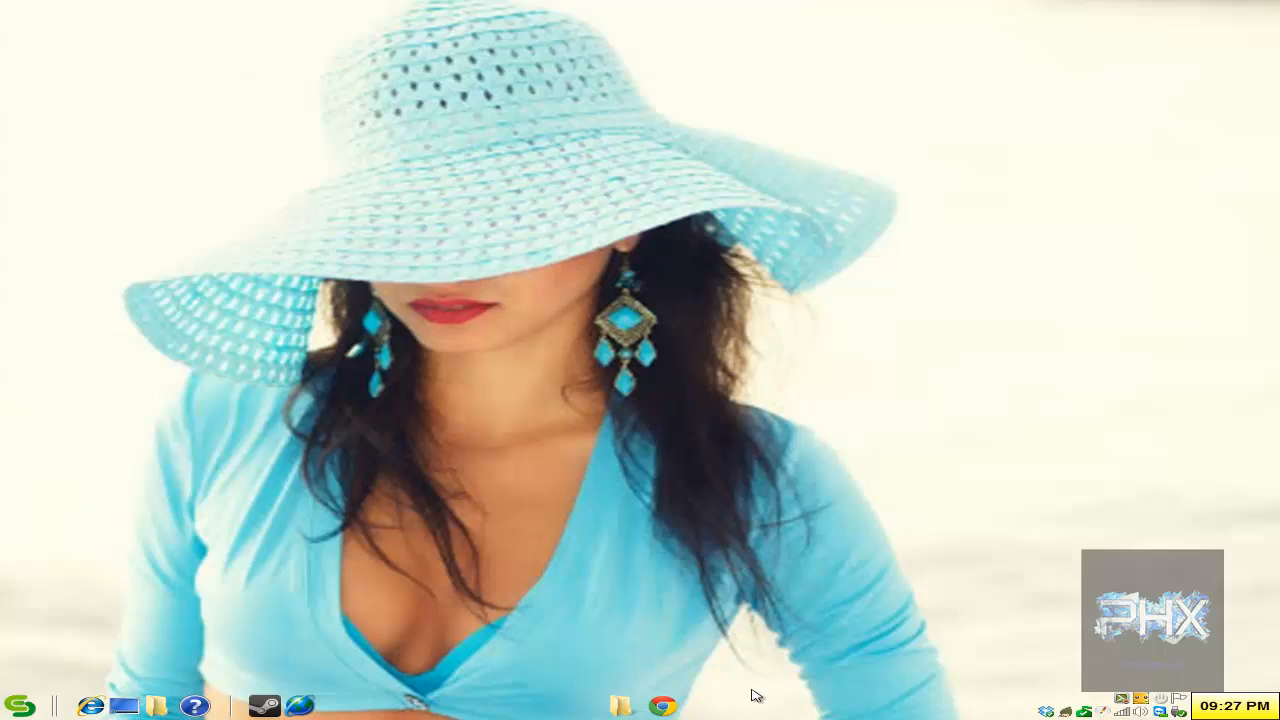
mouse_move(622, 705)
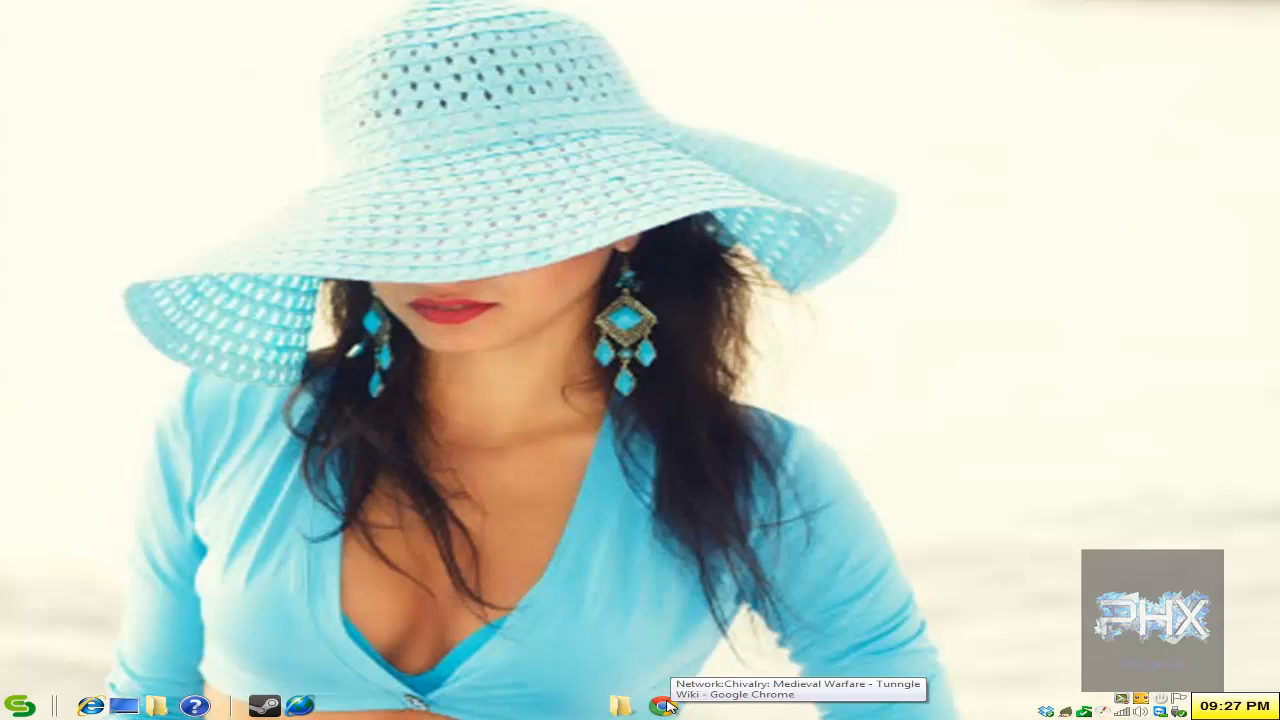
Bring up the Chivalry Tunngle wiki page and scroll to the Client How-To / Join by IP section
left_click(665, 706)
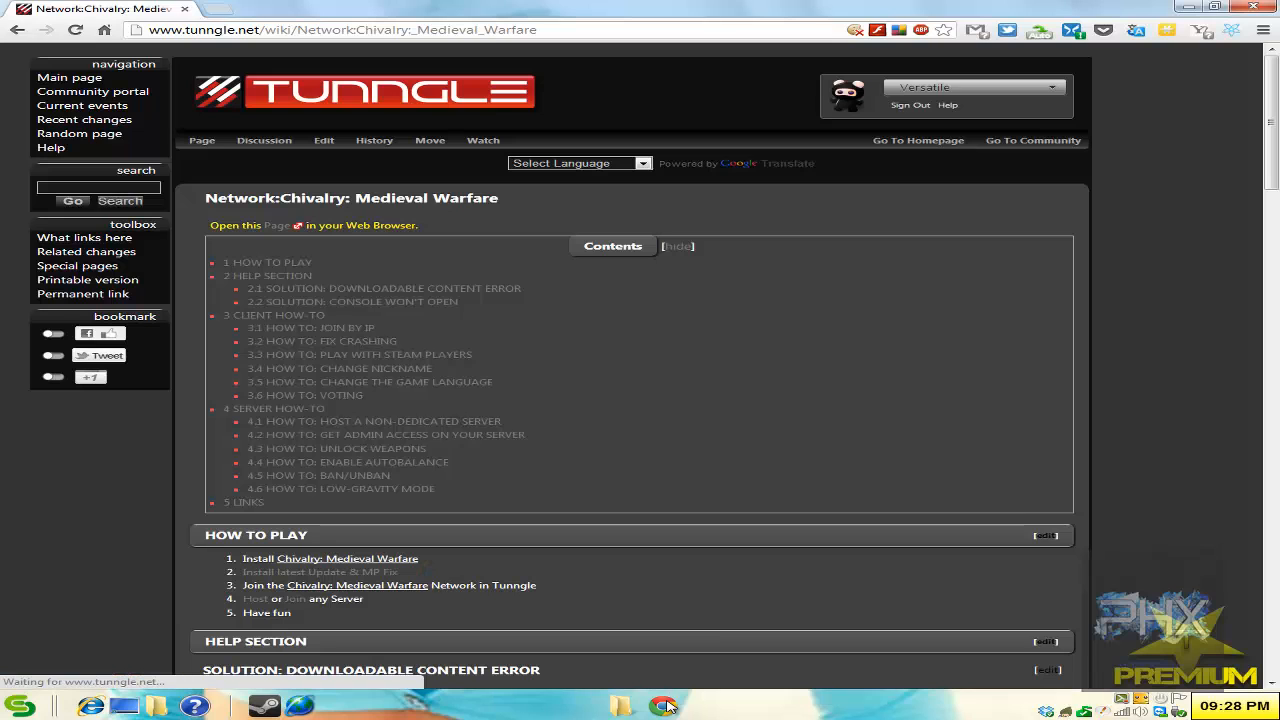
mouse_move(722, 617)
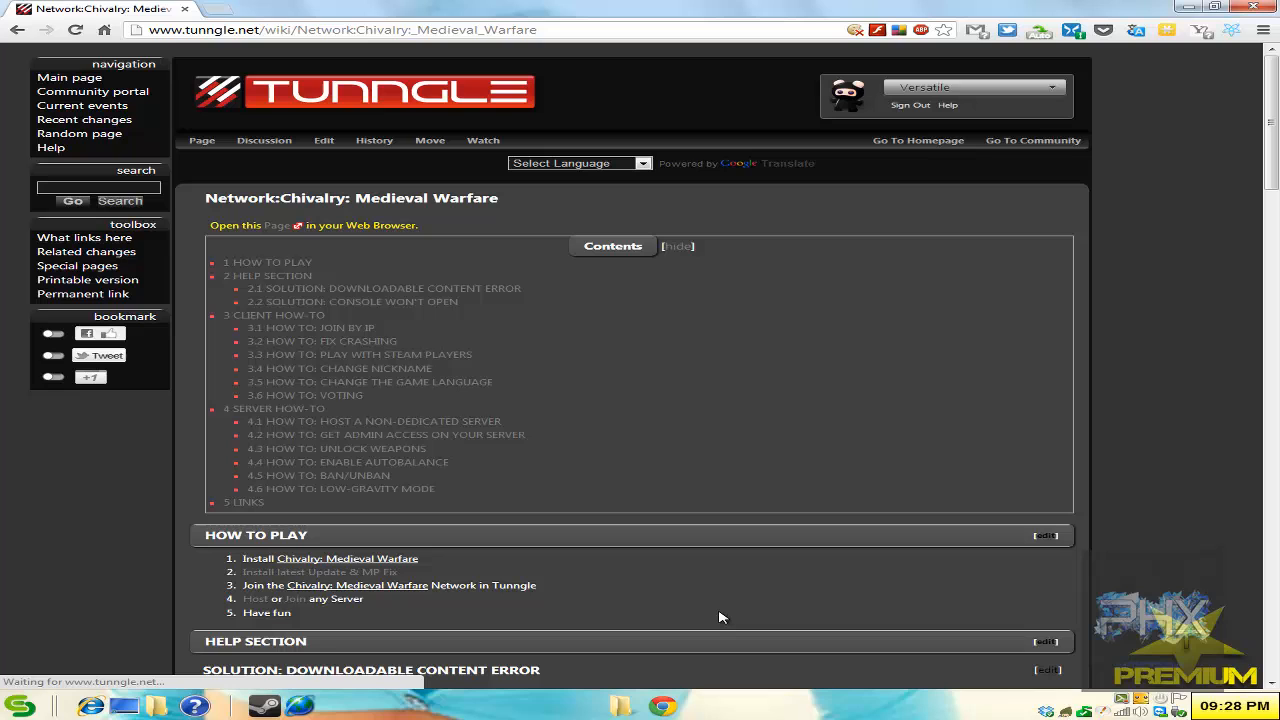
scroll("down", 3)
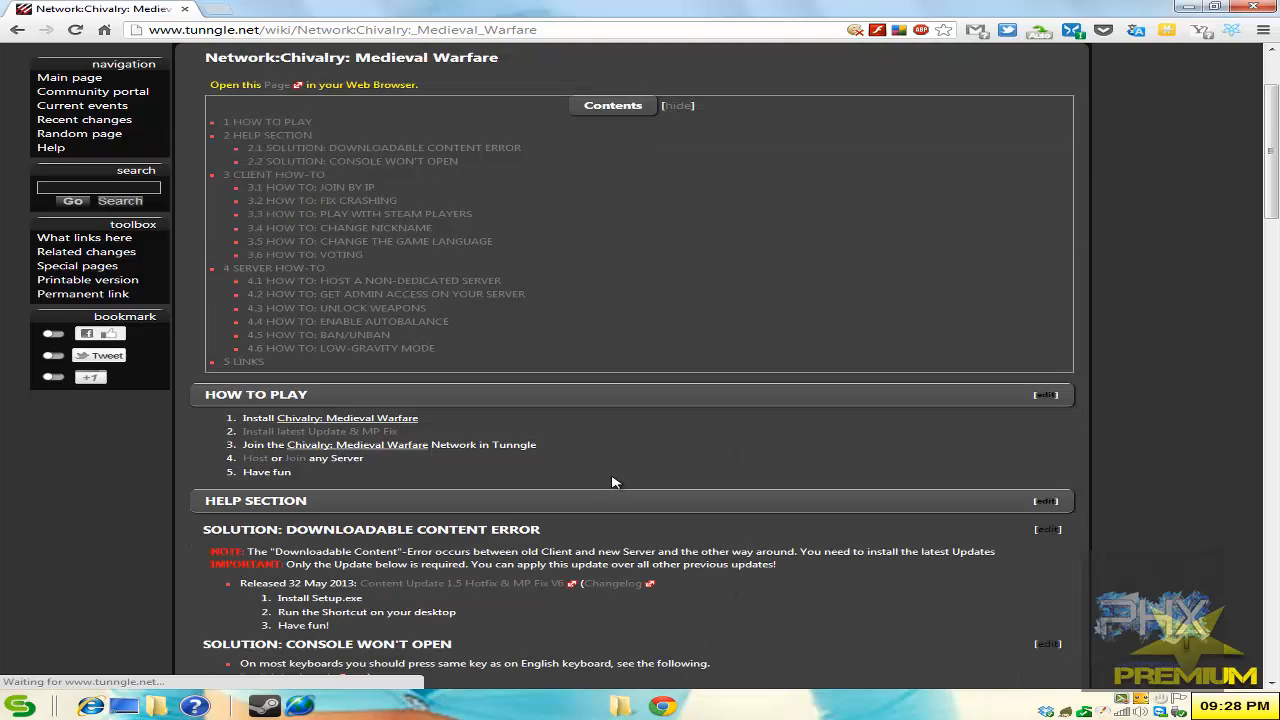
scroll("down", 3)
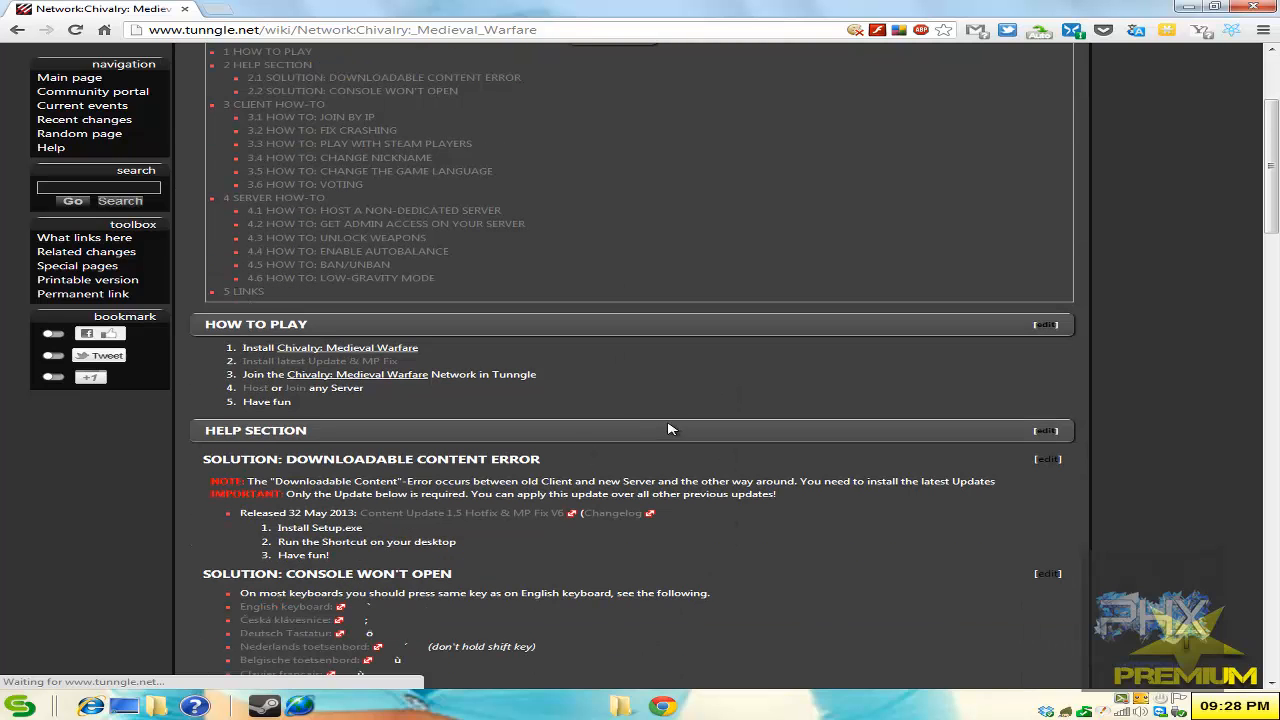
scroll("down", 3)
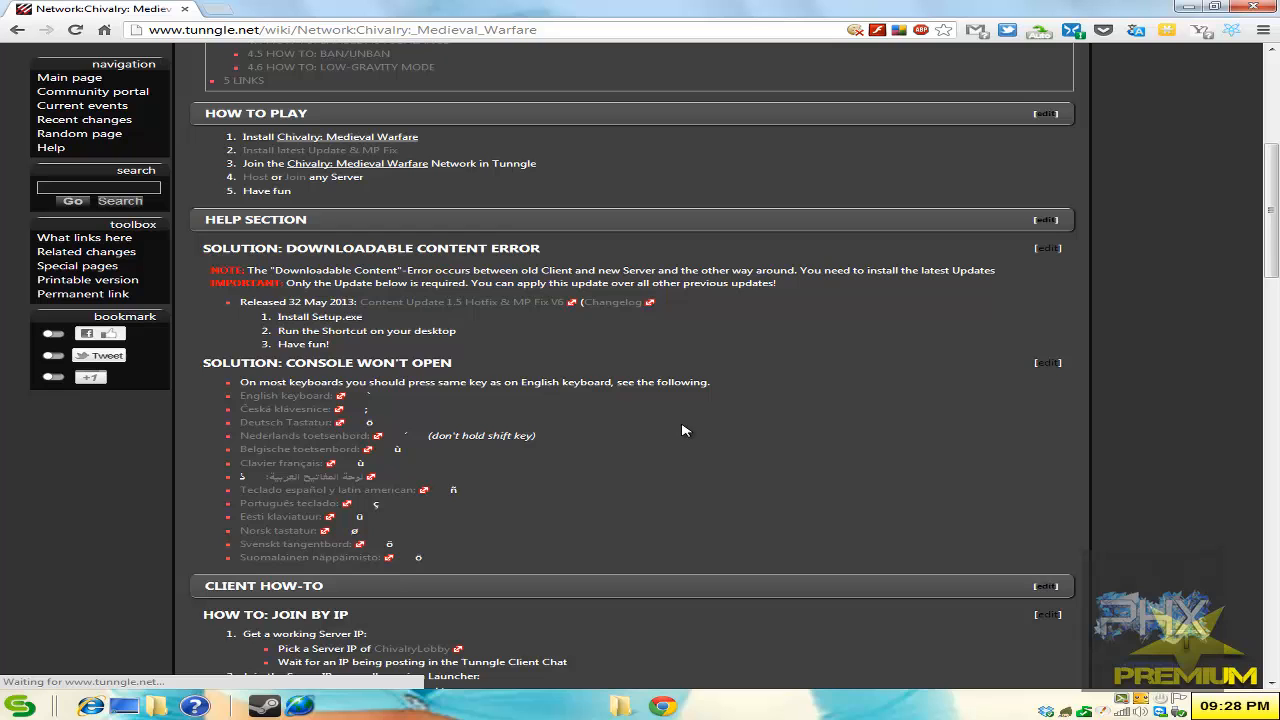
scroll("down", 3)
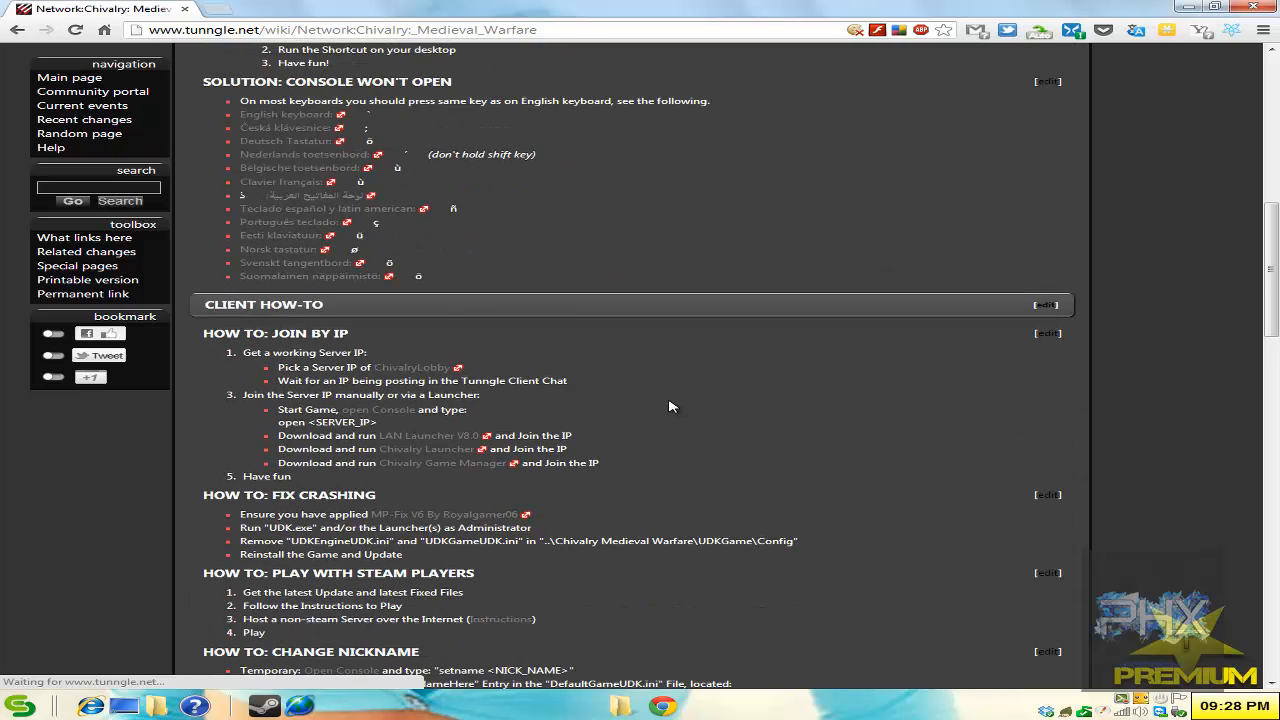
scroll("down", 3)
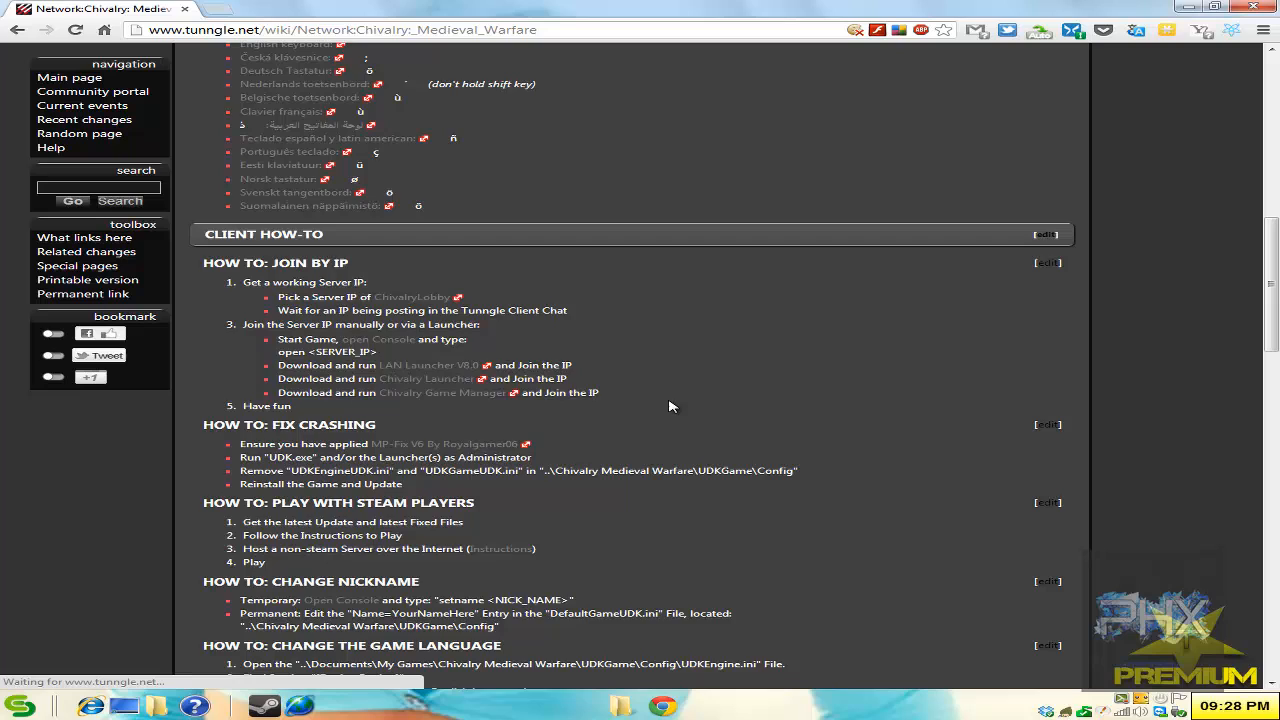
scroll("down", 3)
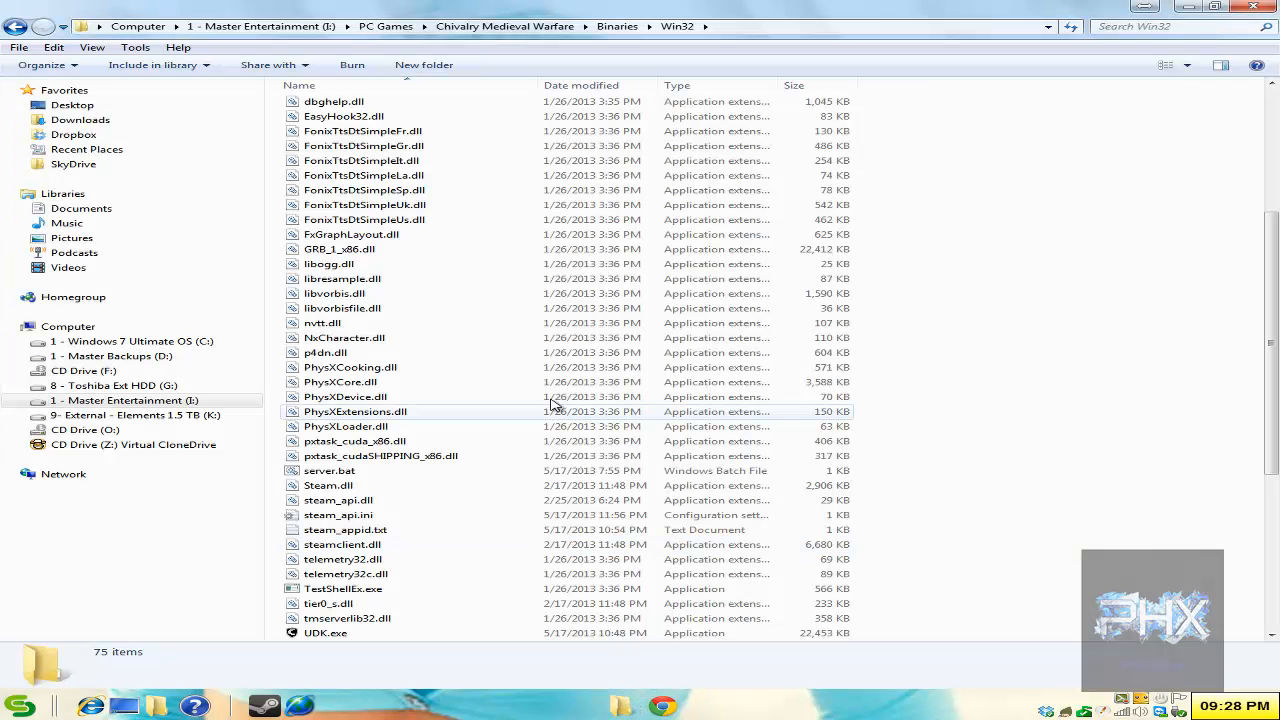
Run CMW Launcher V8.0.cmd from the top of the Binaries\Win32 folder
scroll("up", 3)
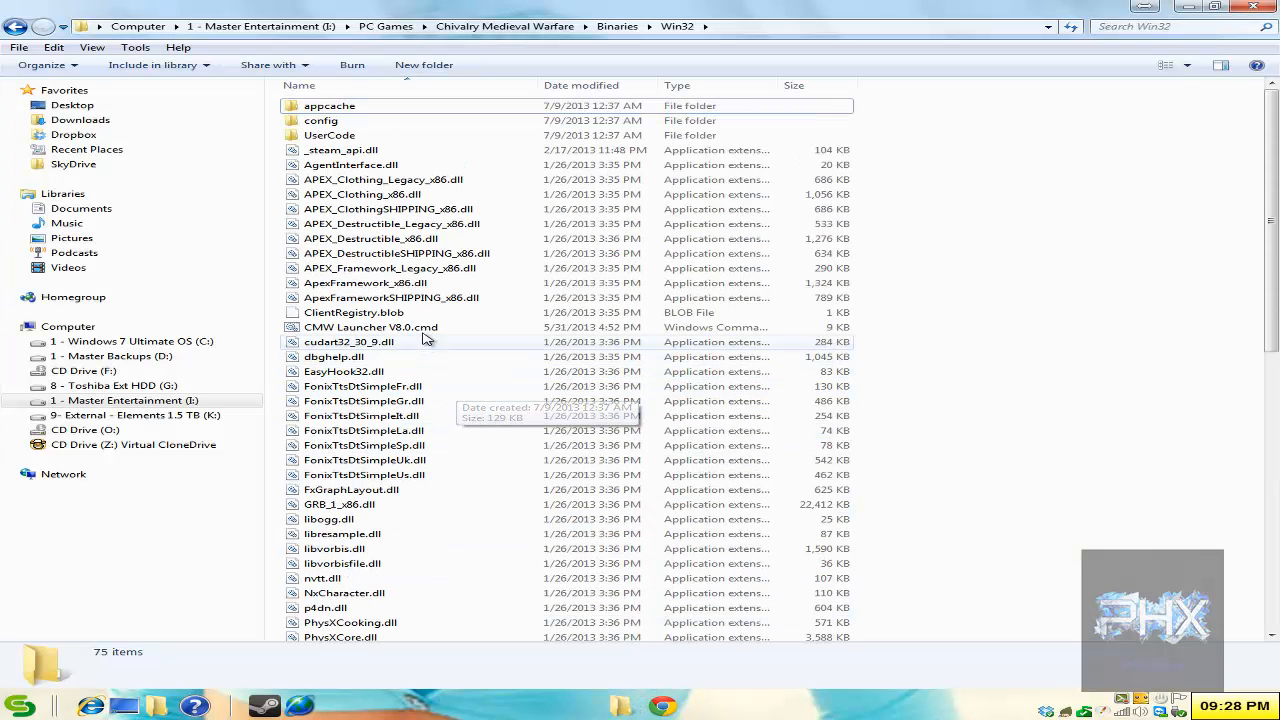
double_click(370, 327)
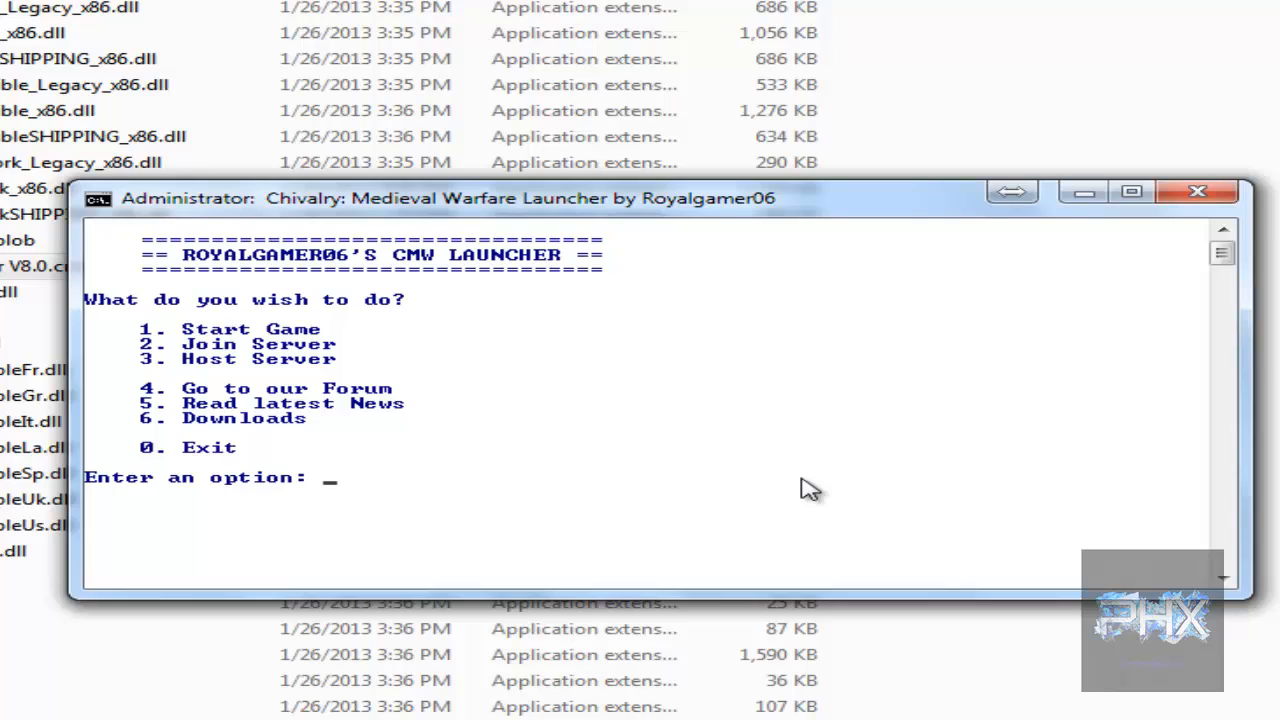
Choose option 3, Host Server, at the launcher's main menu
type("3")
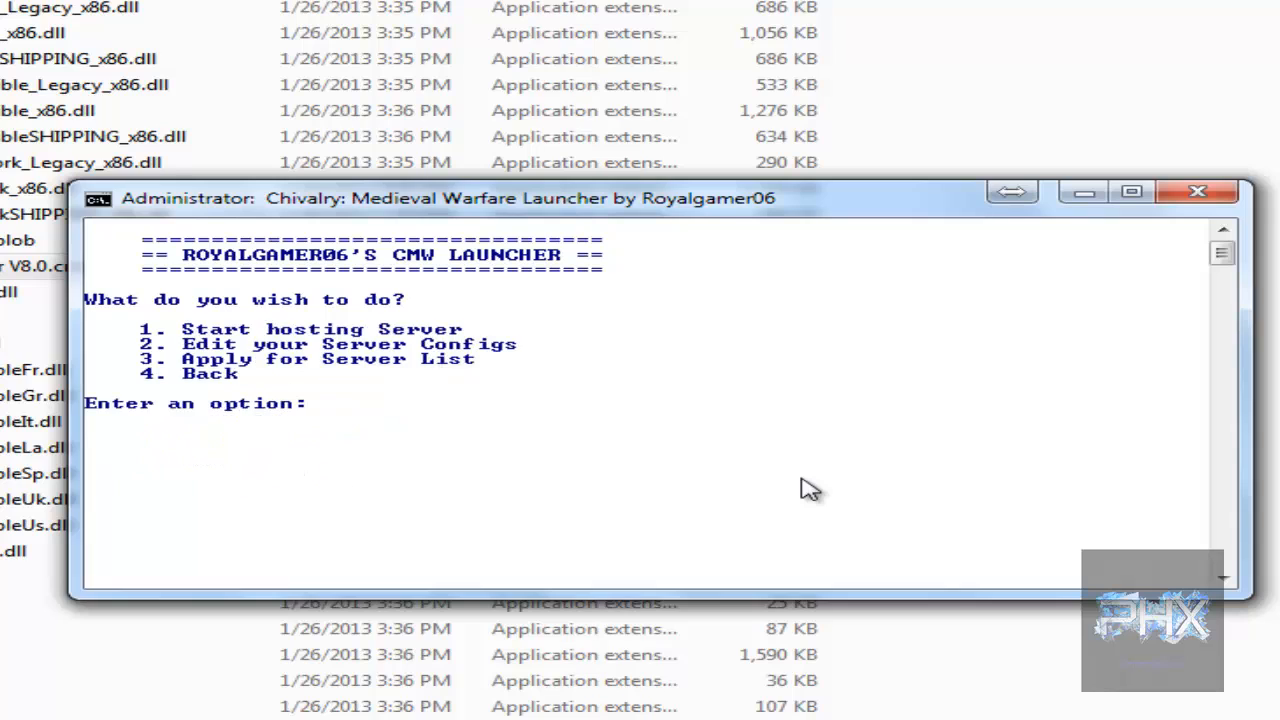
mouse_move(305, 350)
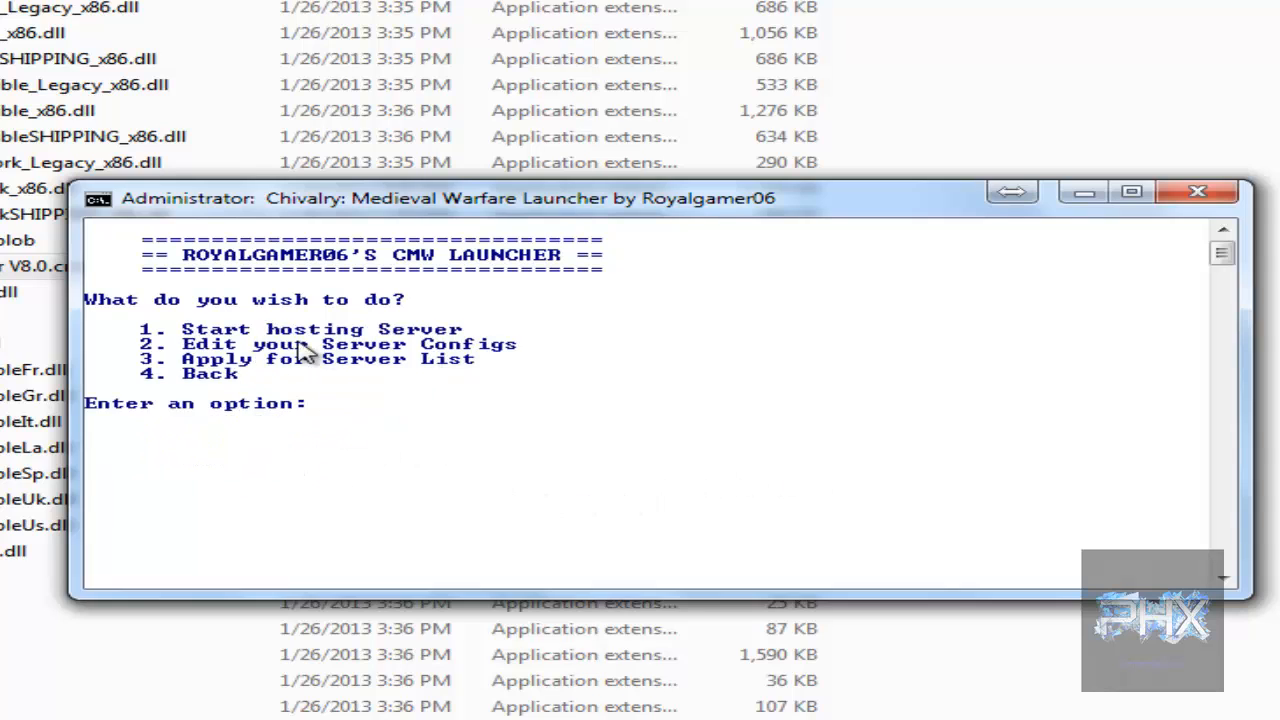
mouse_move(472, 467)
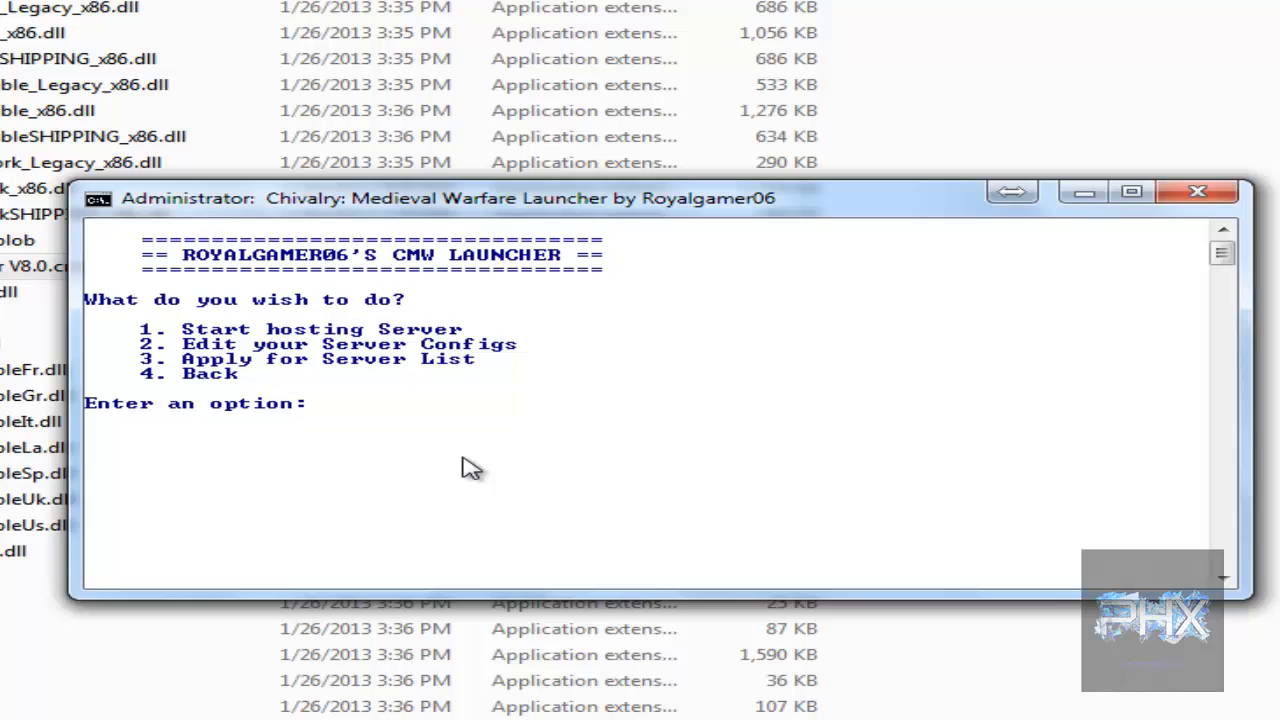
Enter option 1 and paste AOCLTS-Frigid_p as the map name
type("1")
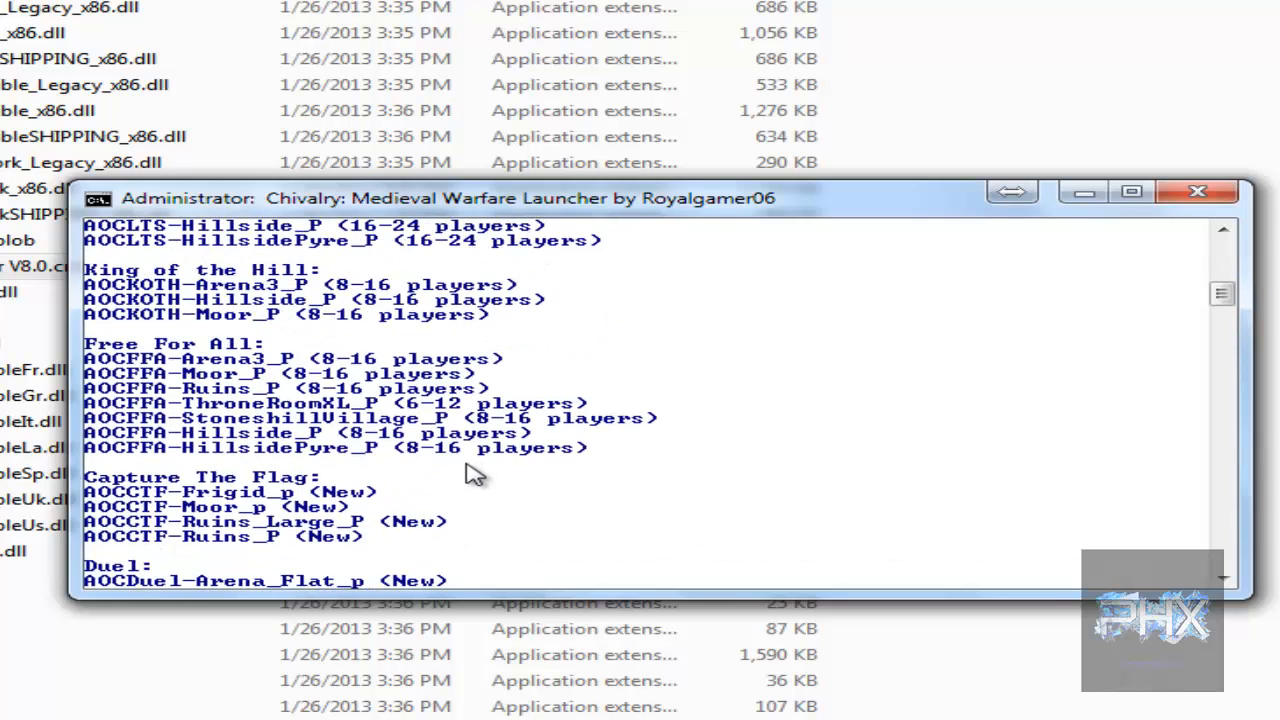
scroll("up", 3)
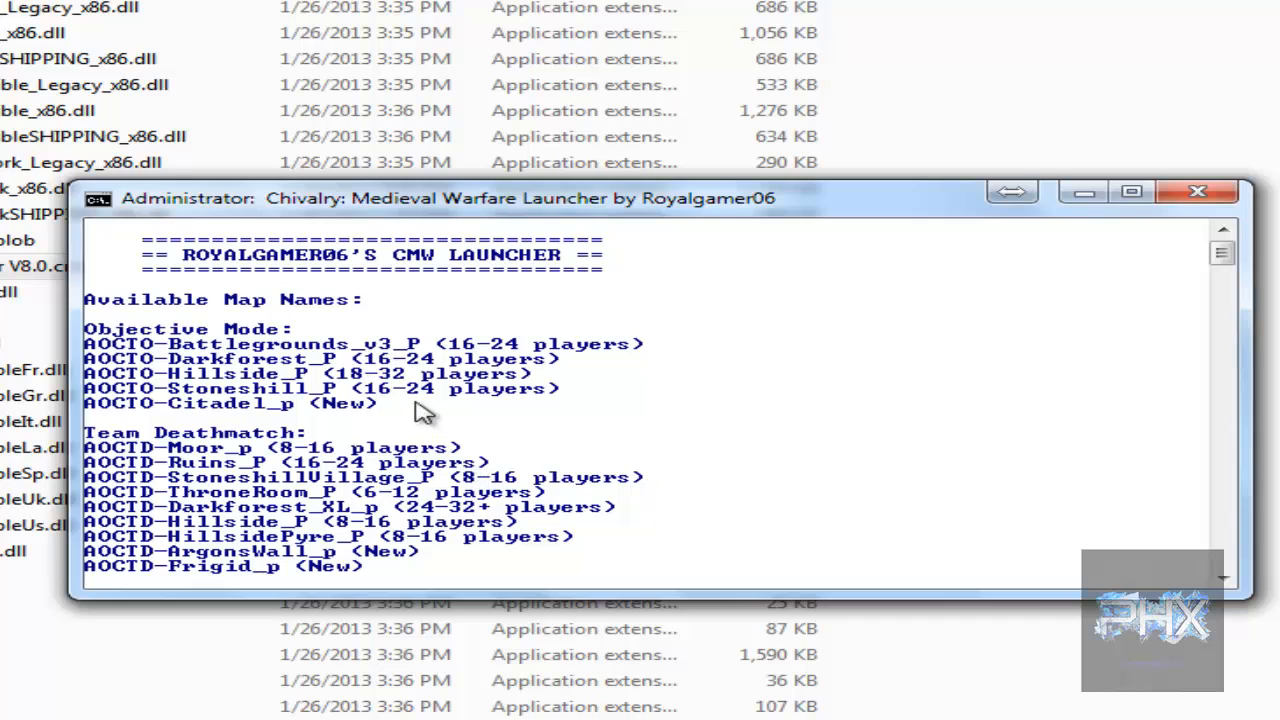
scroll("down", 3)
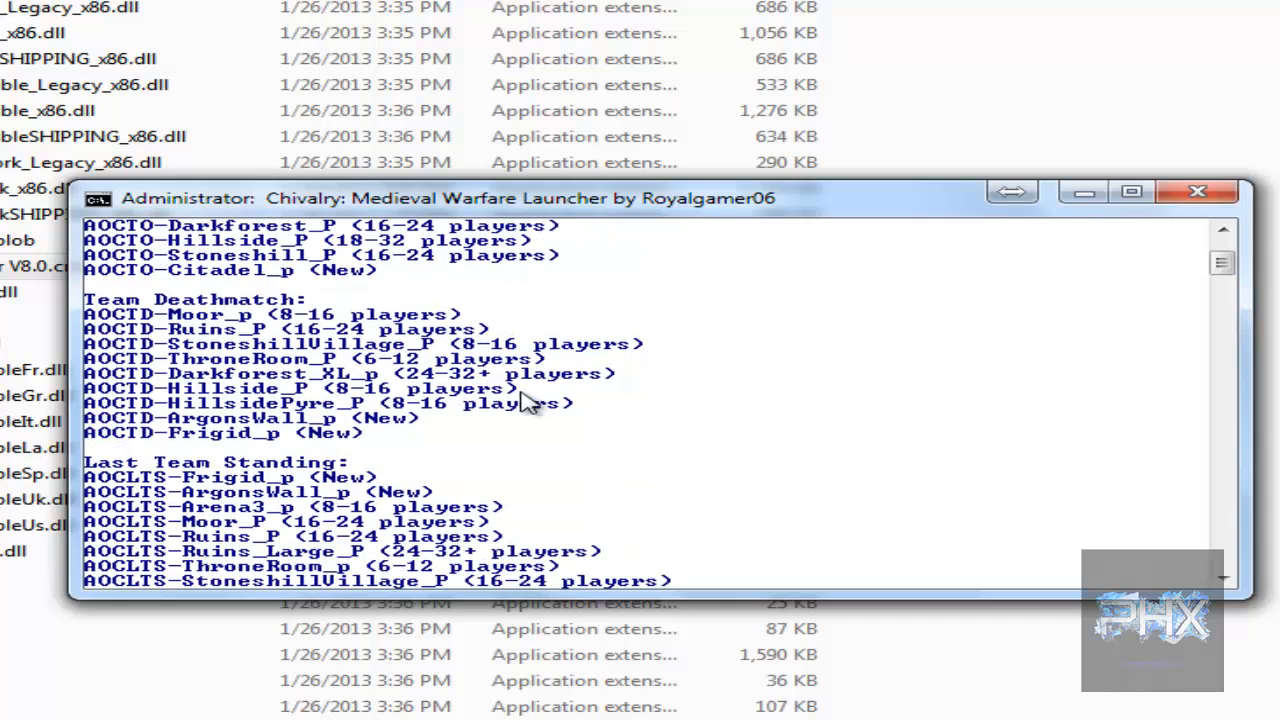
scroll("down", 3)
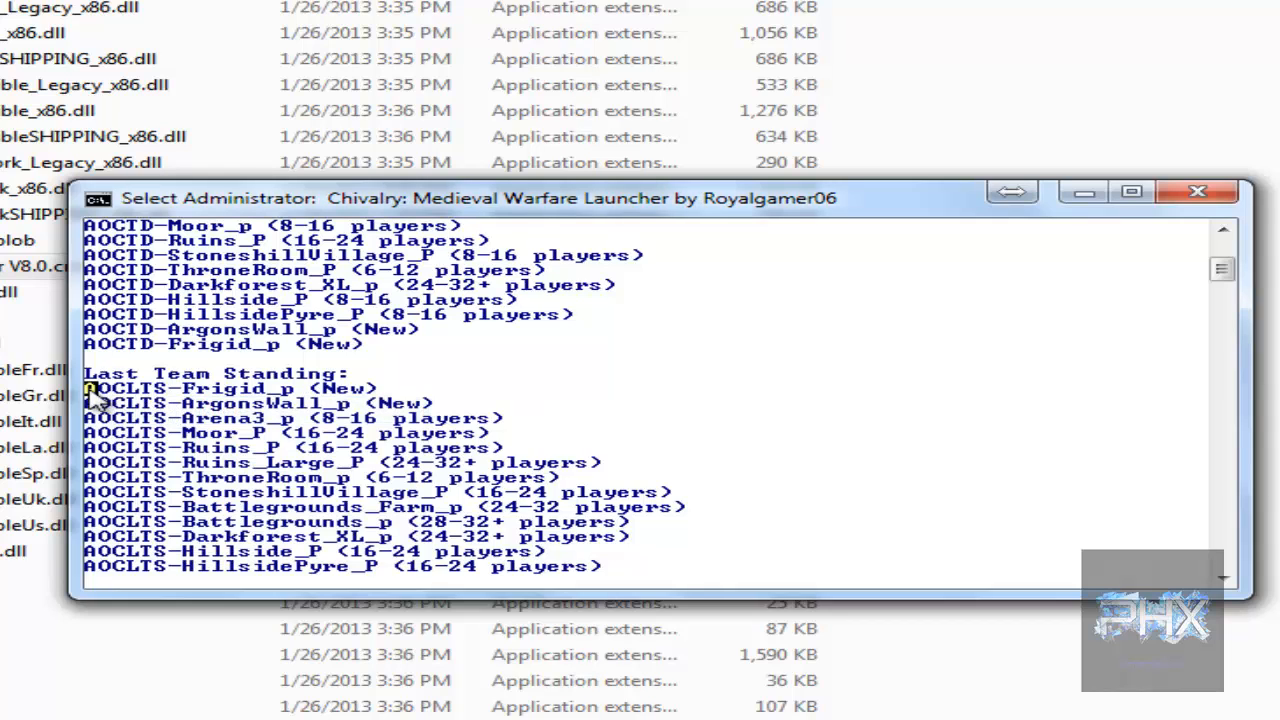
left_click(200, 388)
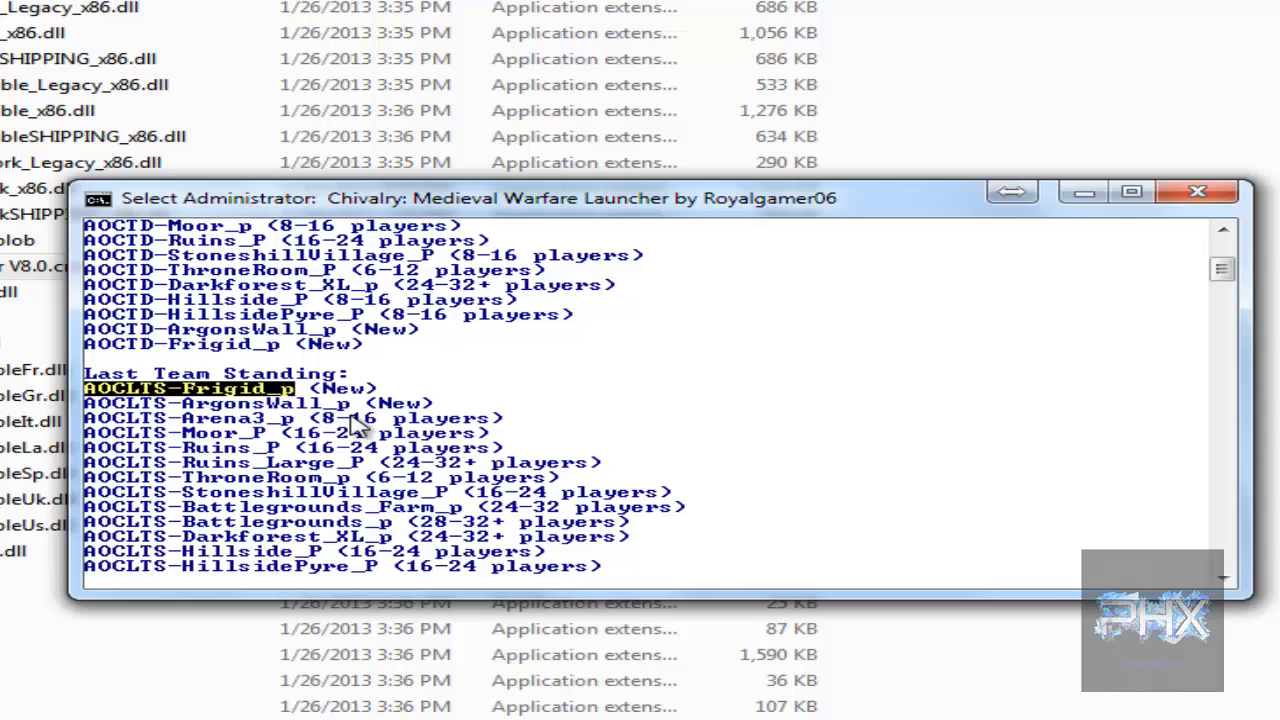
scroll("down", 3)
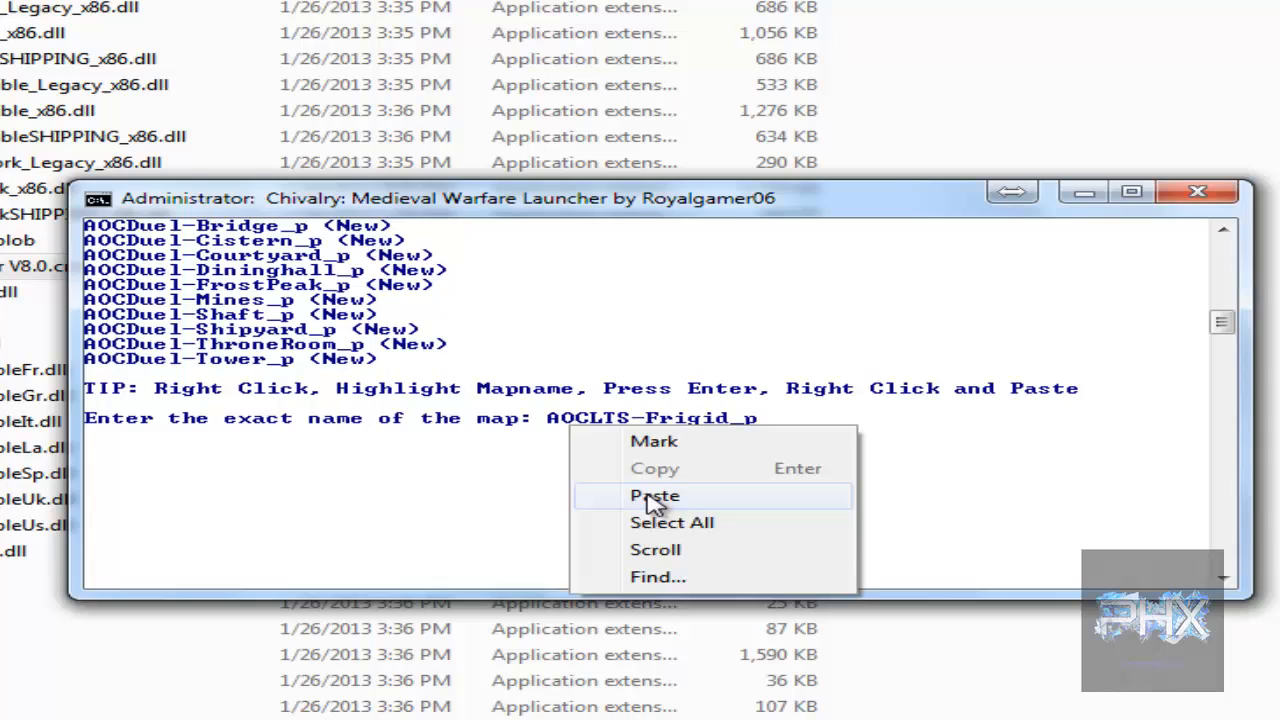
left_click(654, 495)
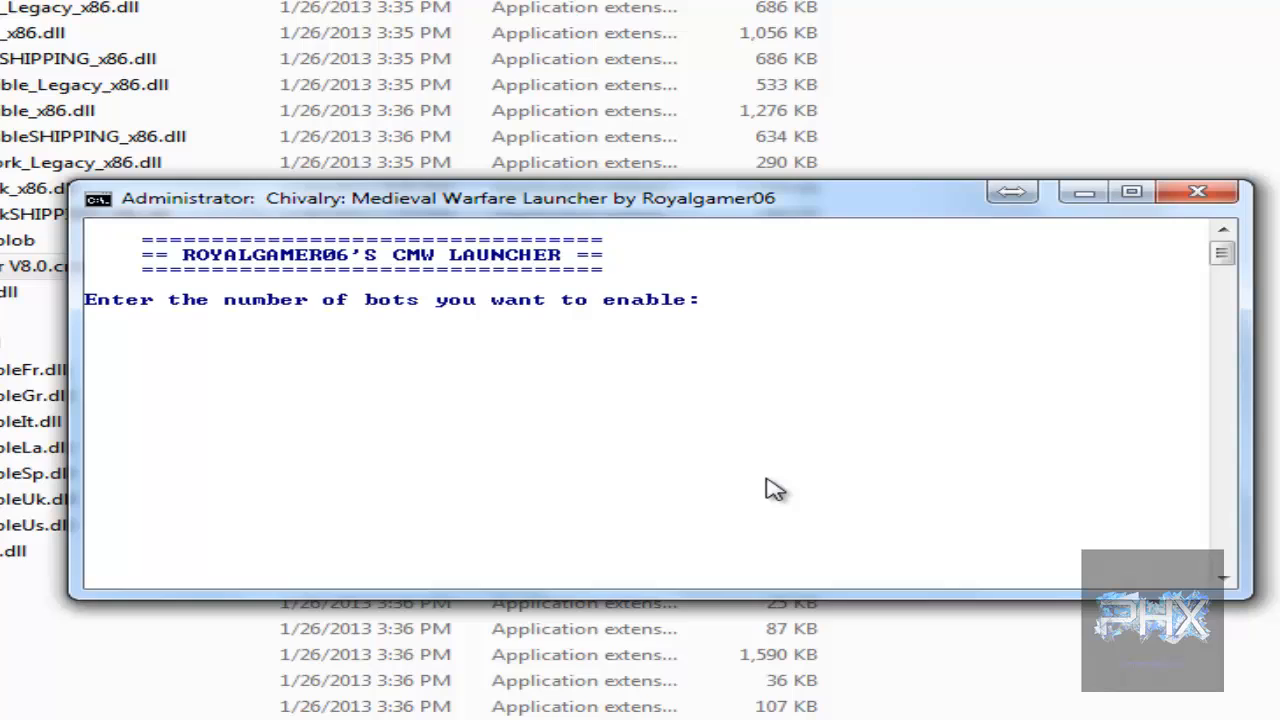
type("3")
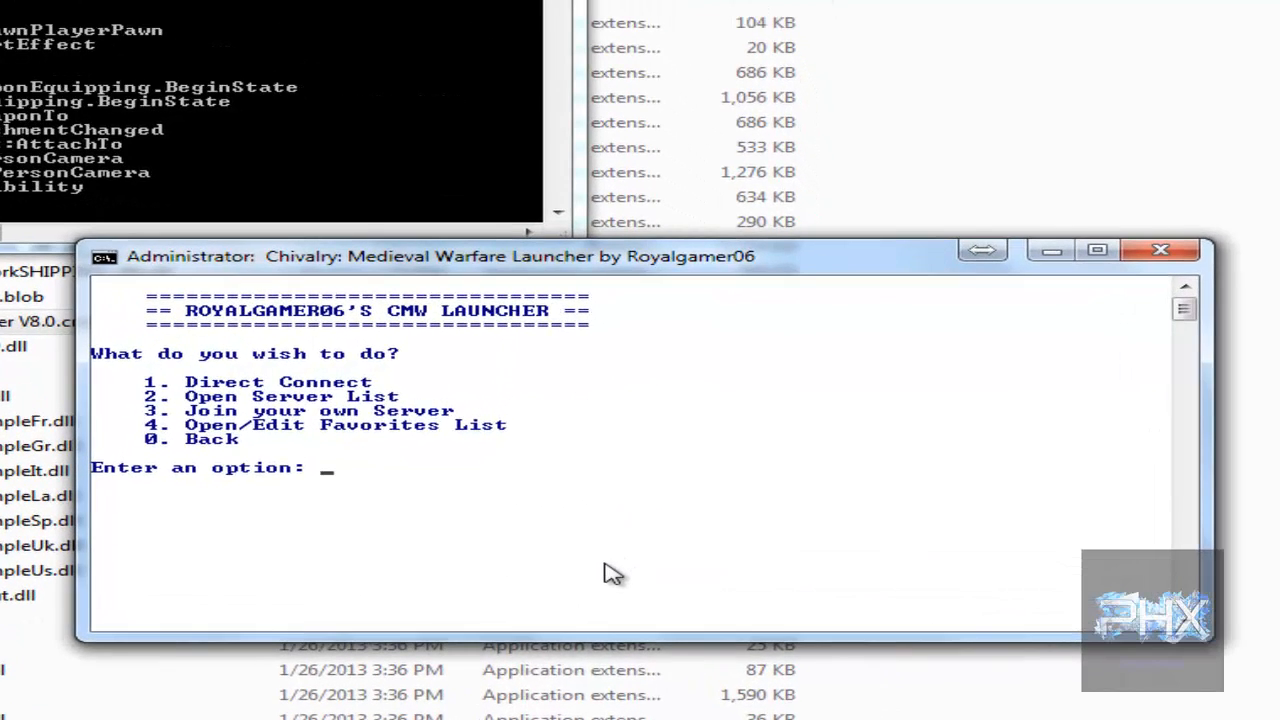
mouse_move(390, 420)
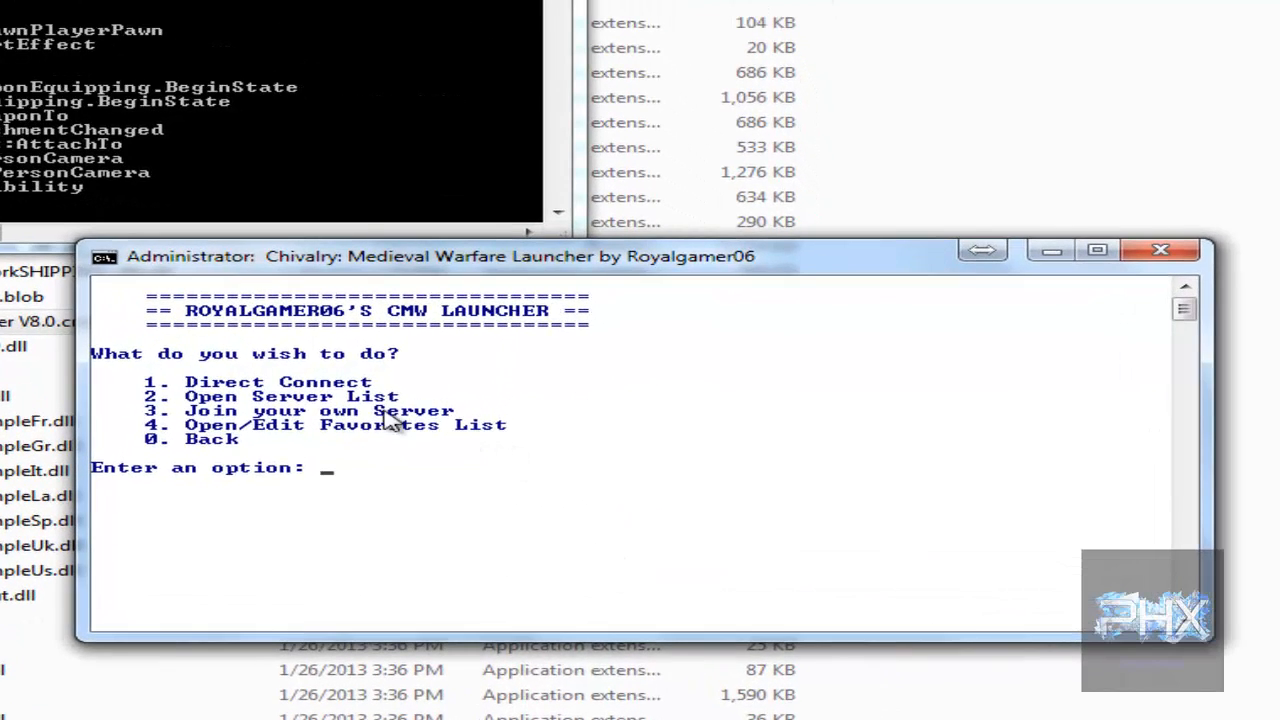
mouse_move(310, 450)
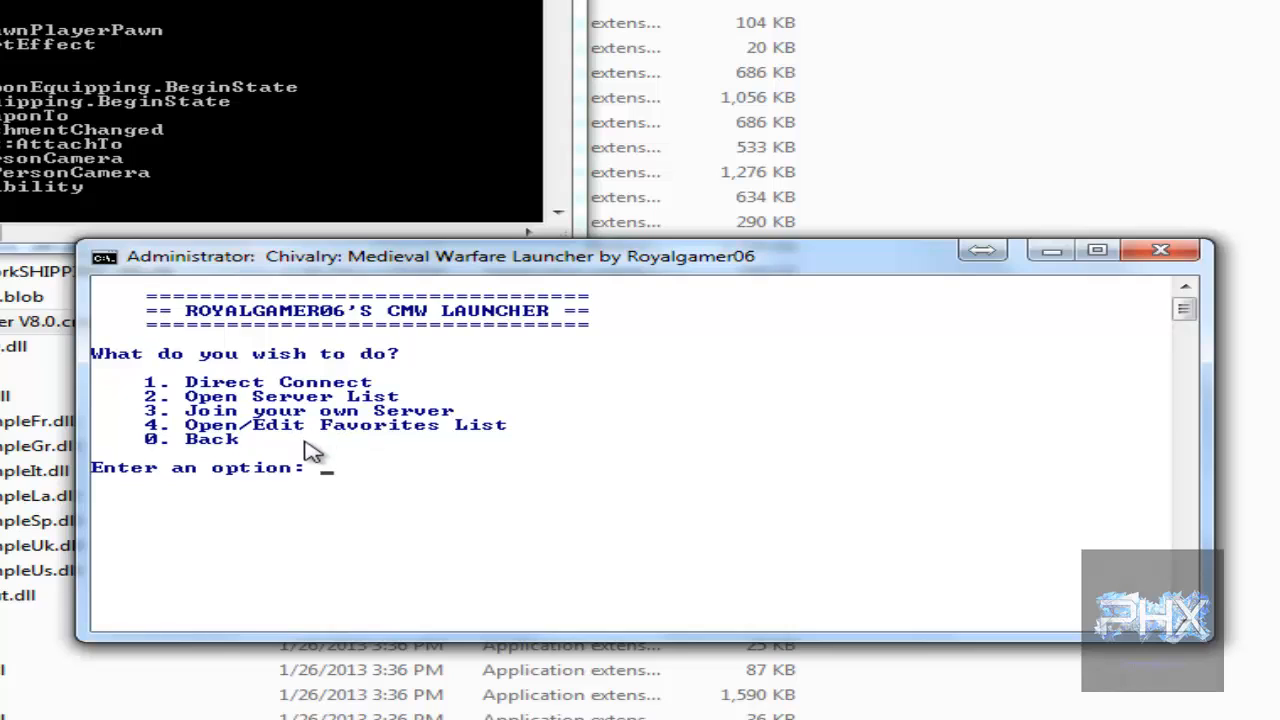
mouse_move(398, 502)
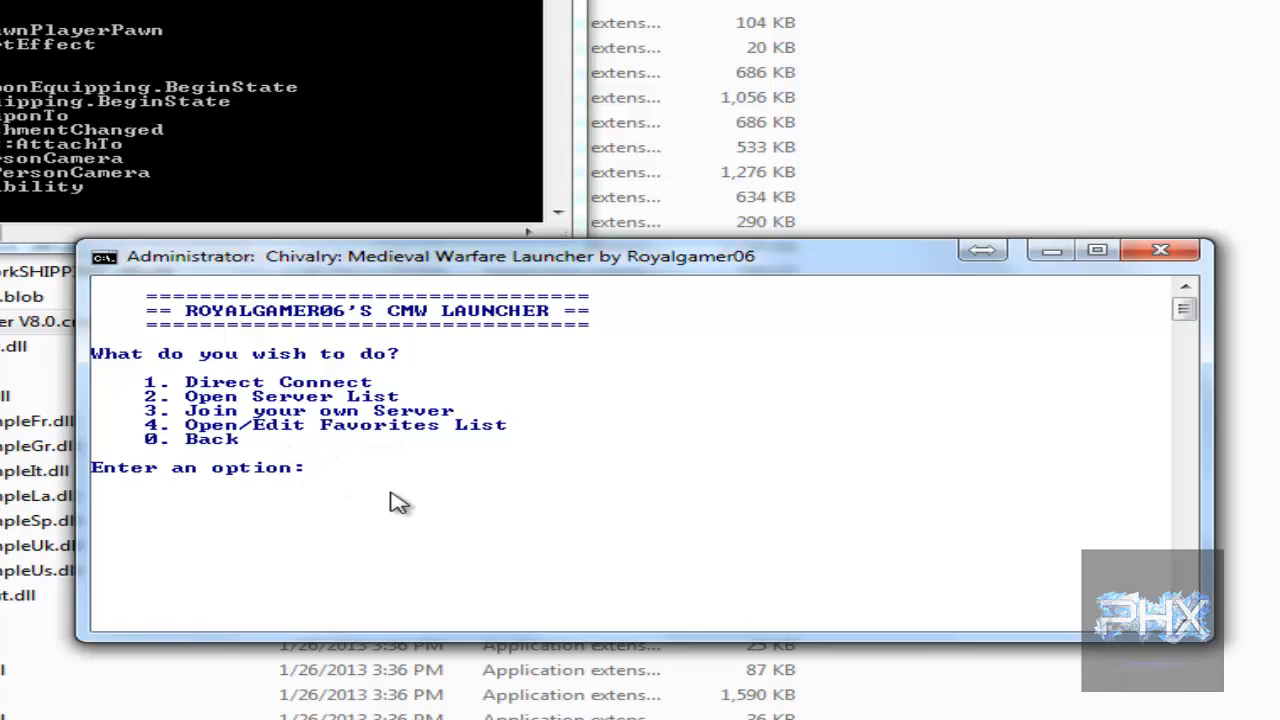
Enter option 3 to join your own AOCLTS-Frigid_p server
type("3")
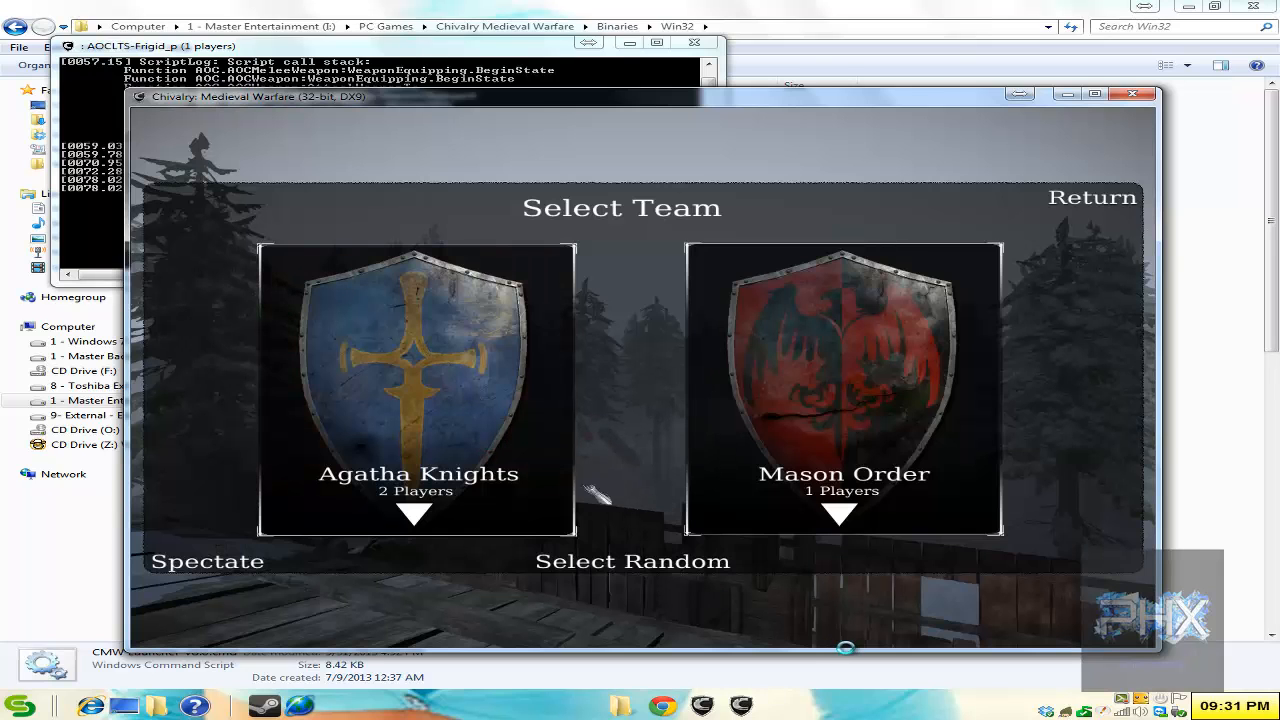
mouse_move(735, 585)
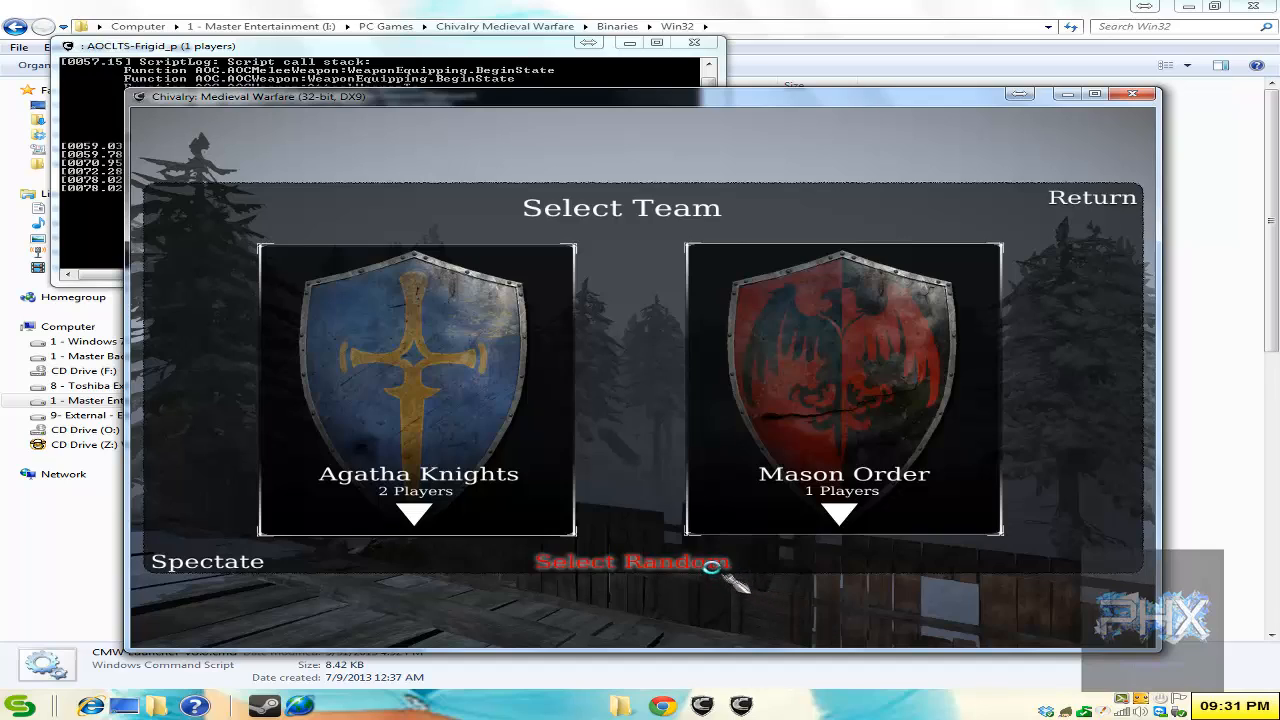
Pick Select Random on the team screen, then choose Leave Game
left_click(634, 561)
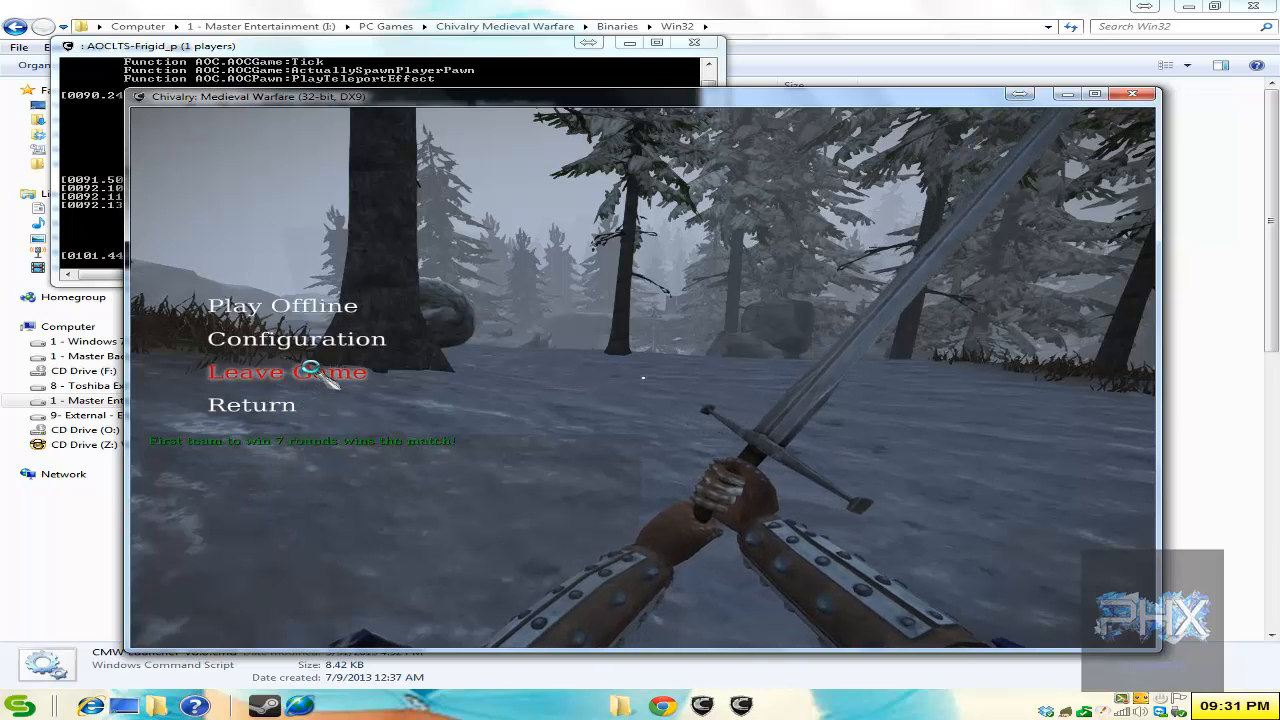
left_click(285, 372)
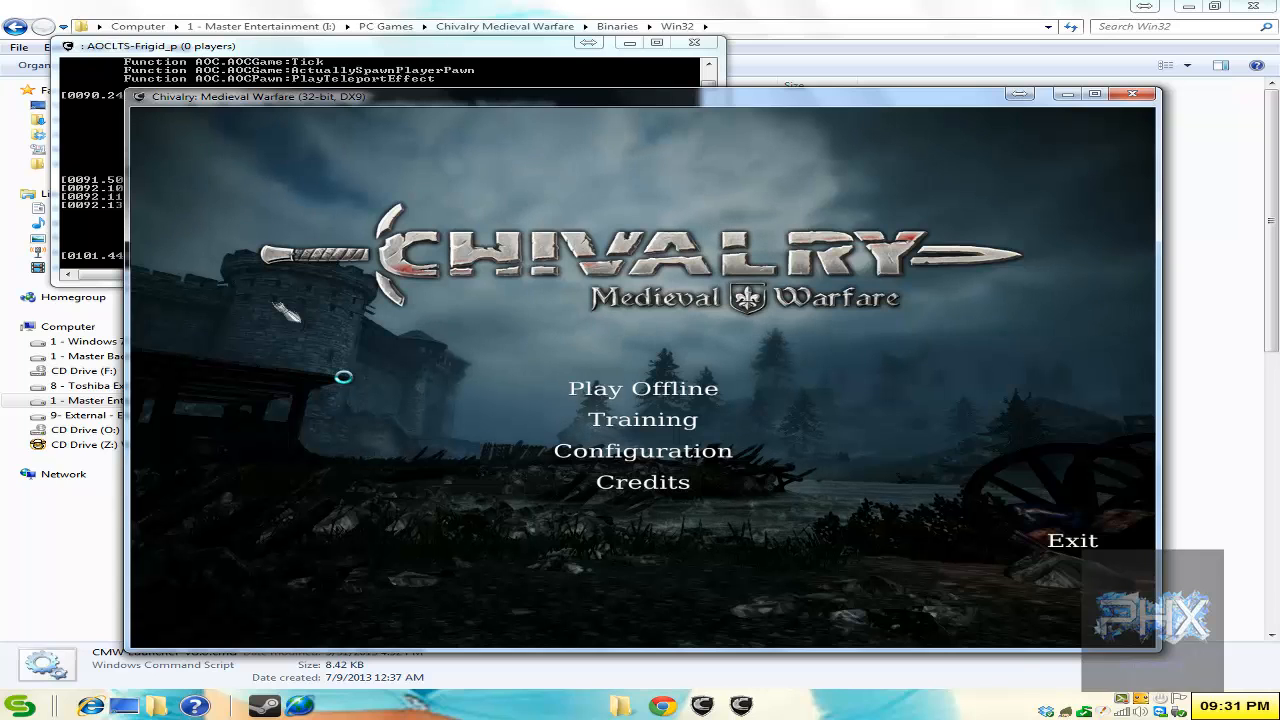
mouse_move(425, 508)
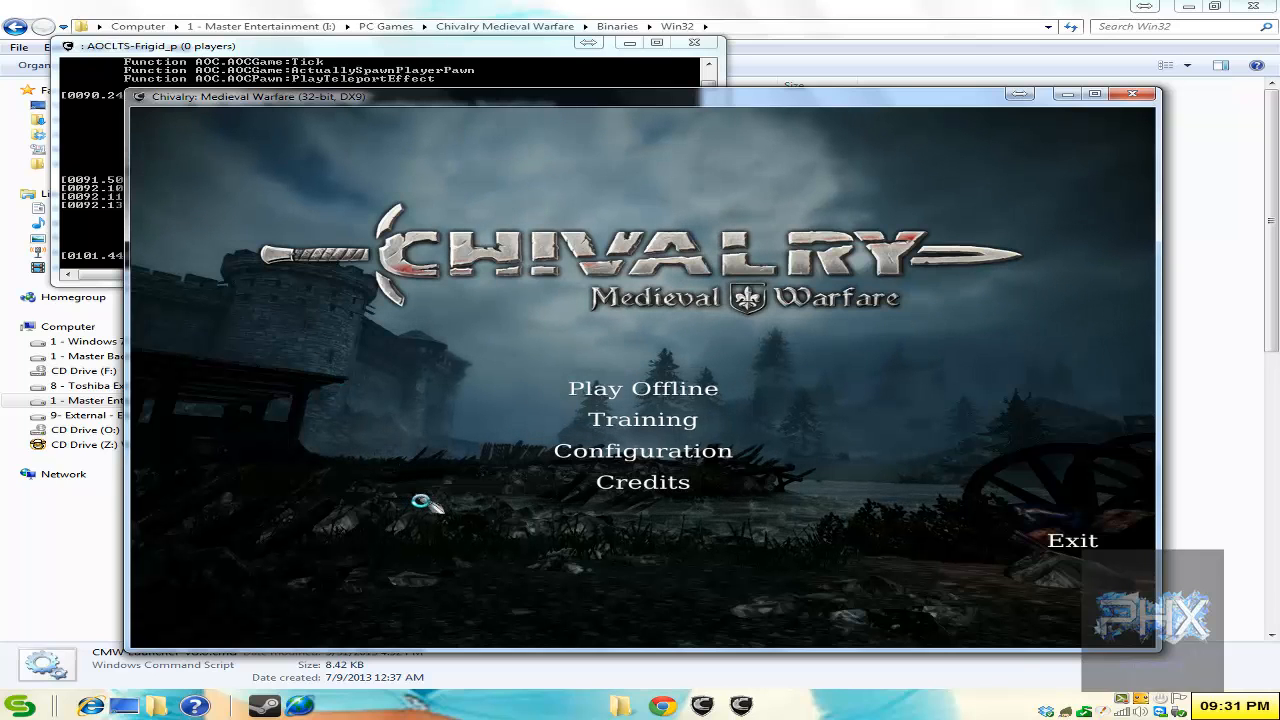
Enter 'open 192.168.1.115' in the console, replacing an initial 127.0.0.1 address
left_click(642, 388)
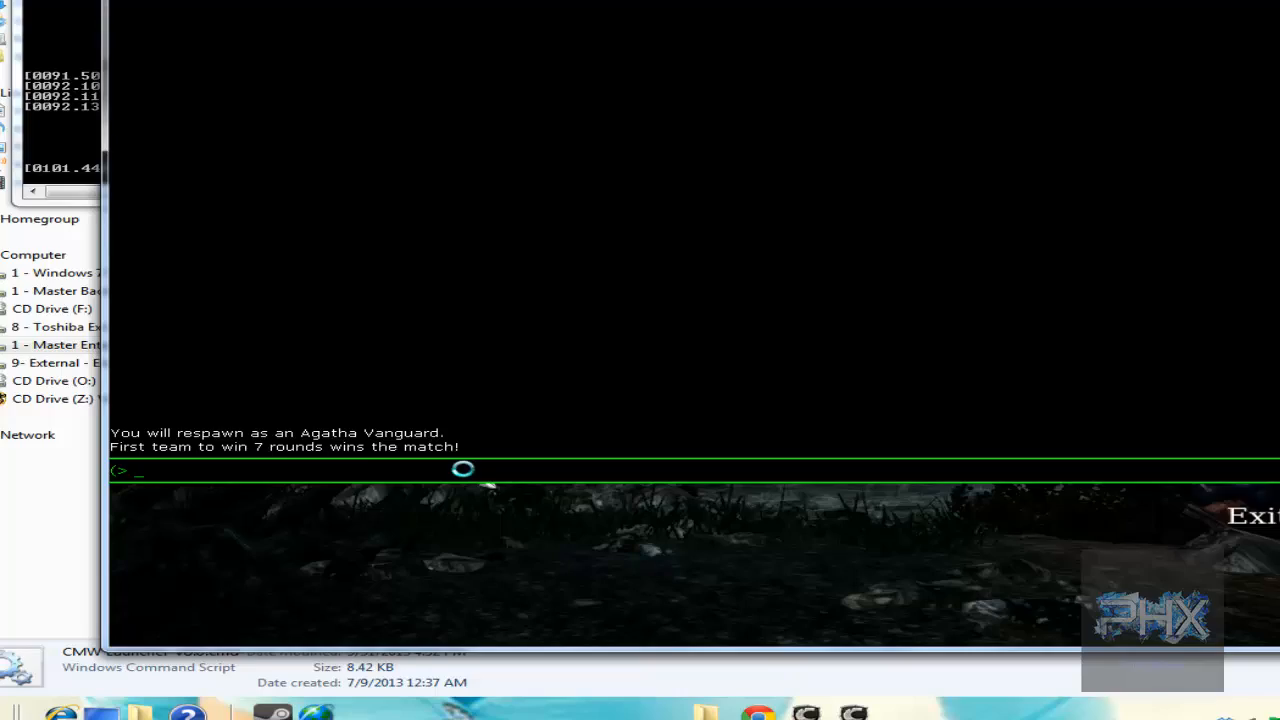
type("open")
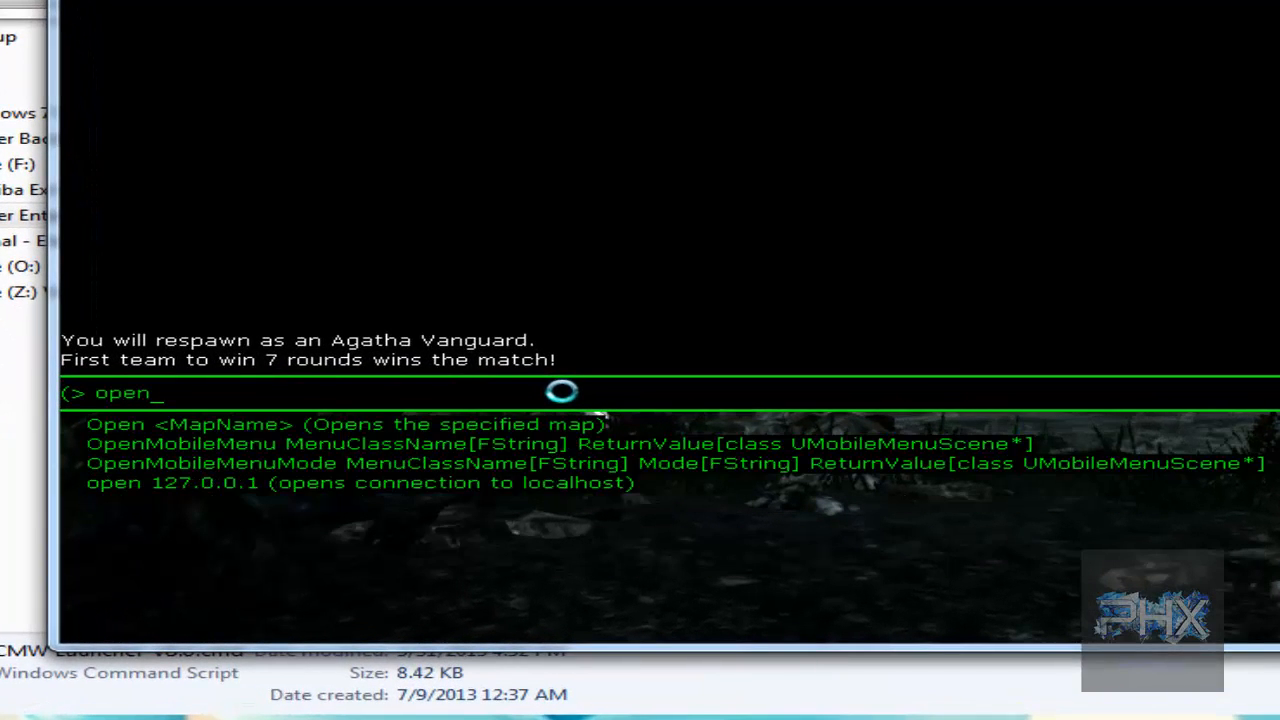
type("127.0.0.1")
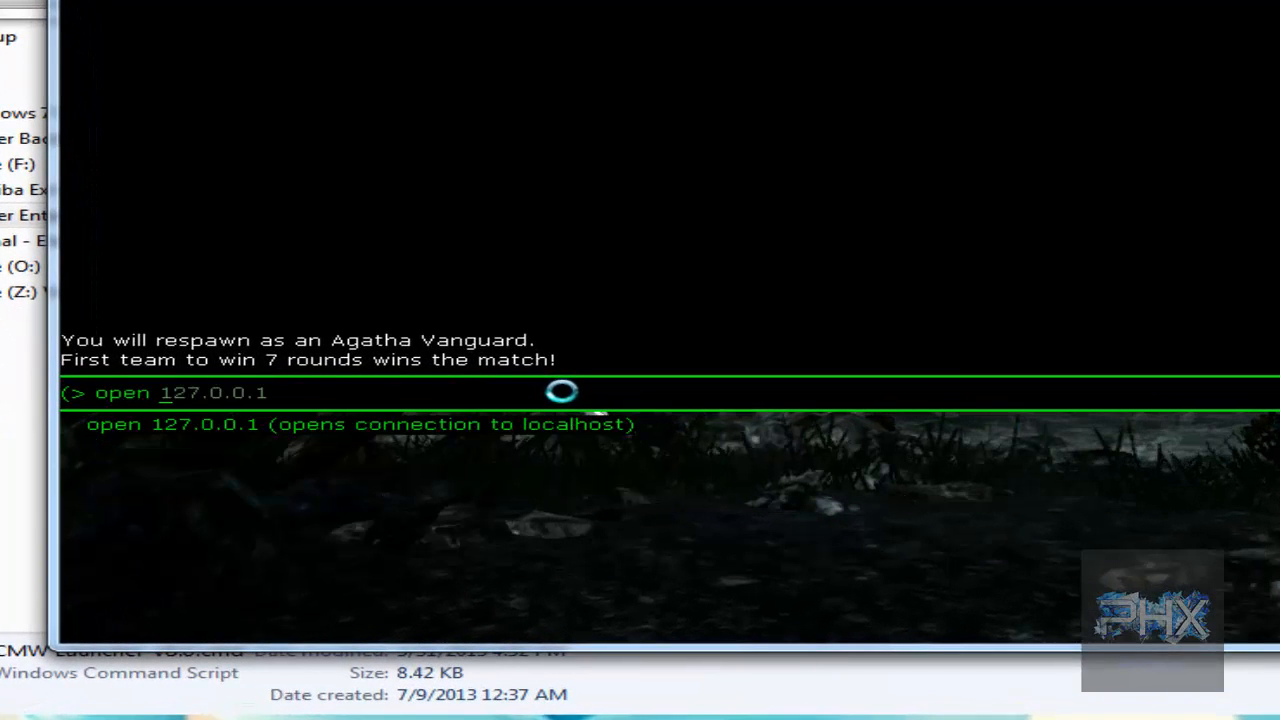
type("192")
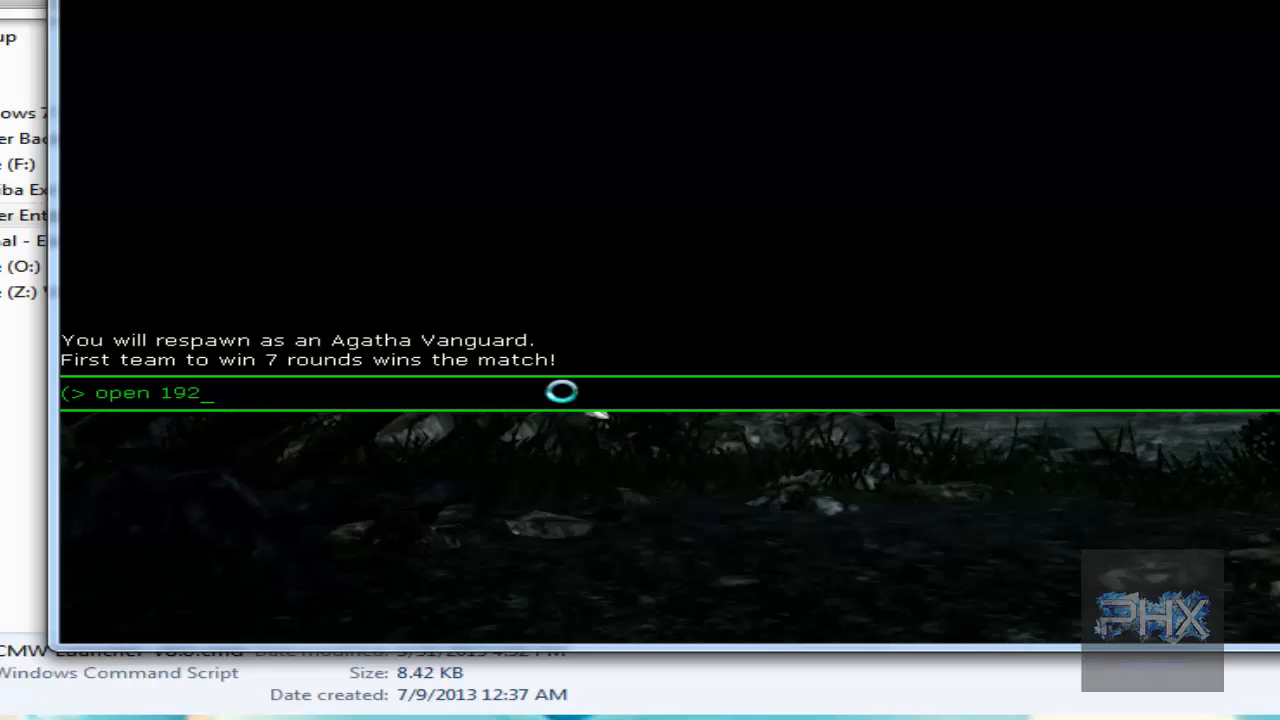
type(".168.1")
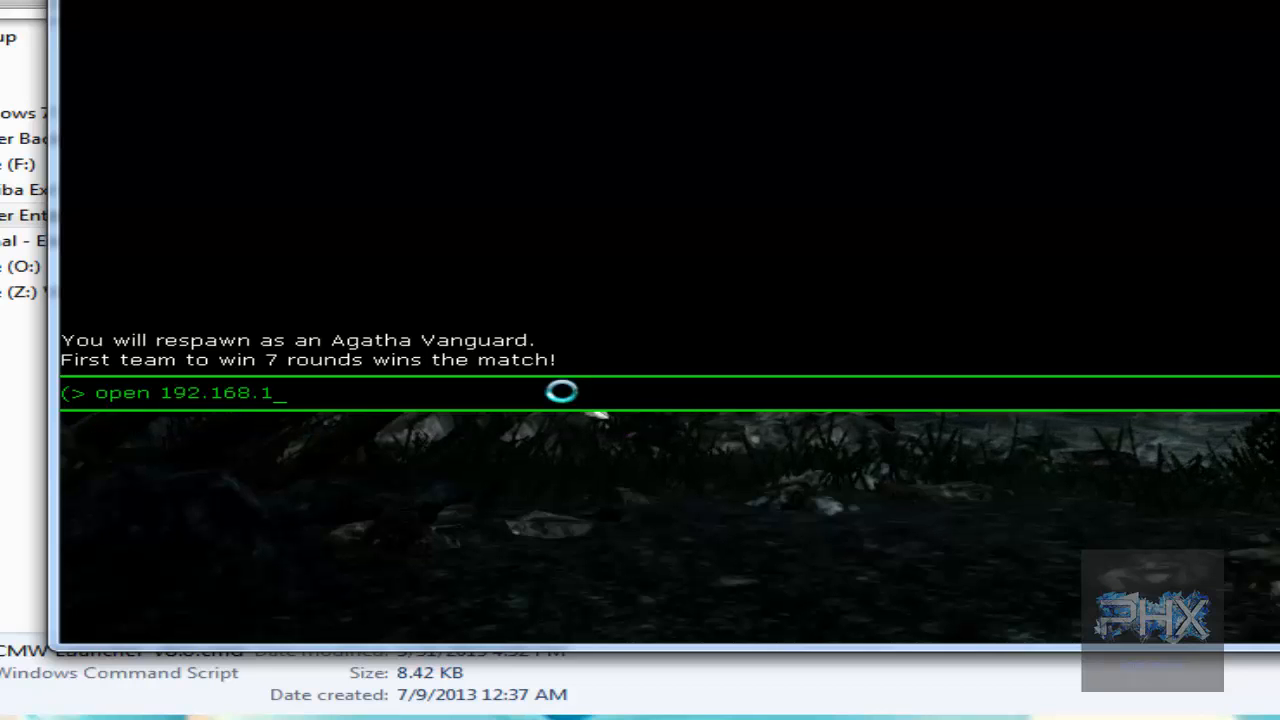
type("115")
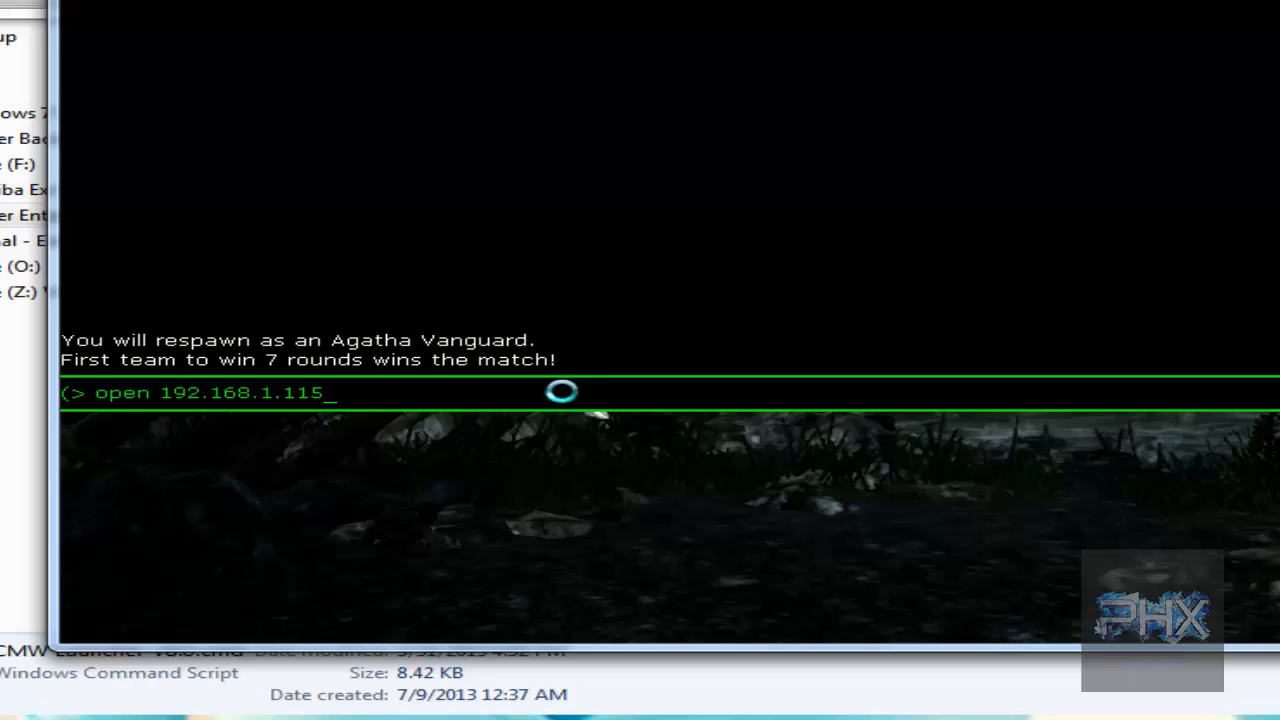
key("Return")
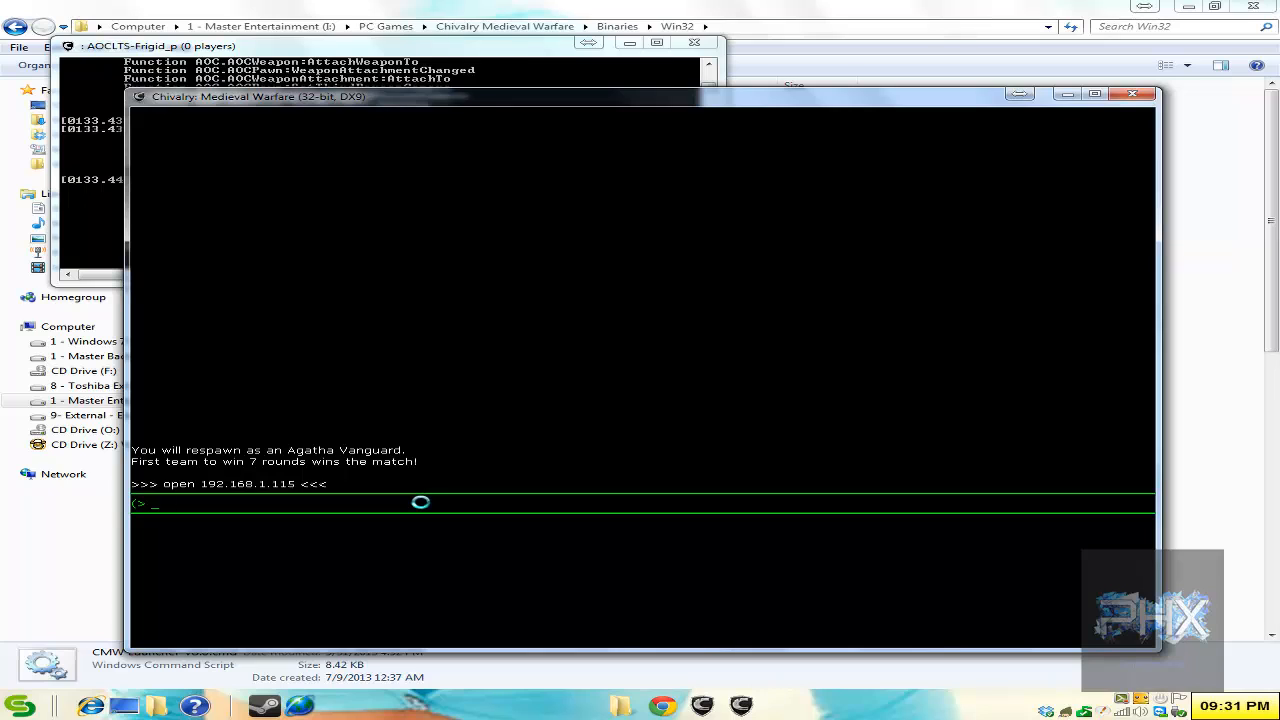
mouse_move(504, 514)
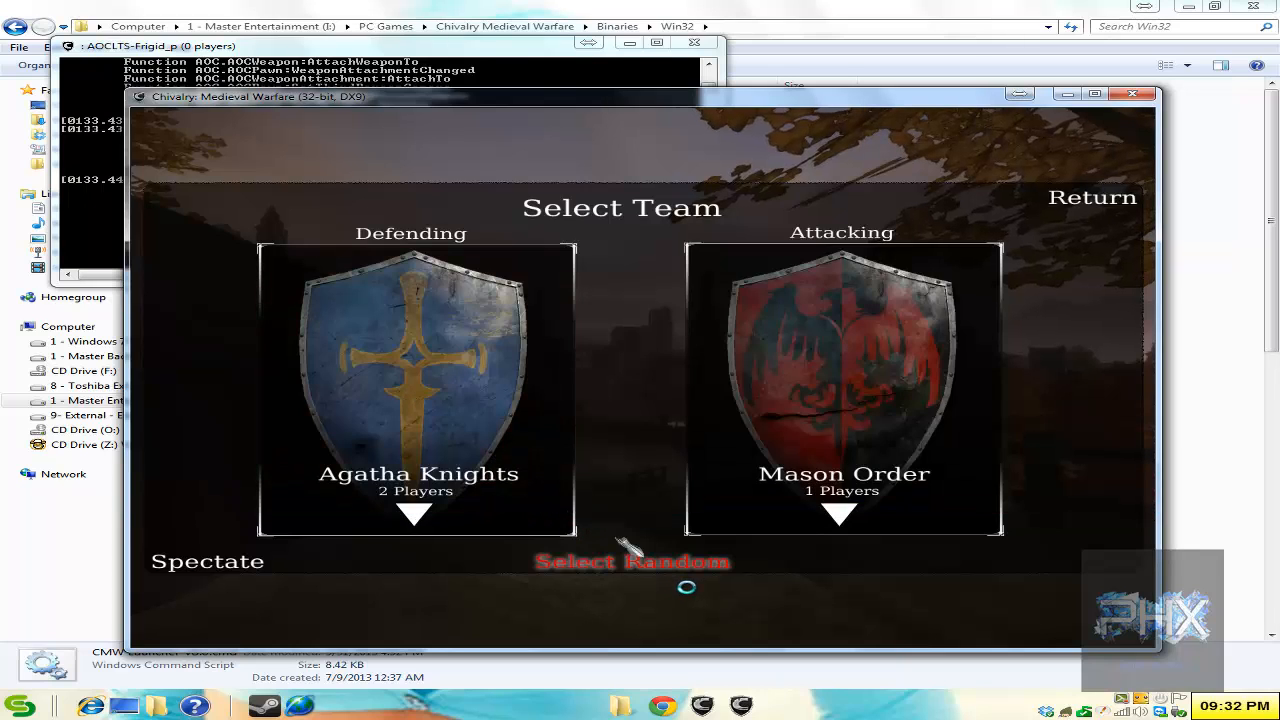
mouse_move(695, 595)
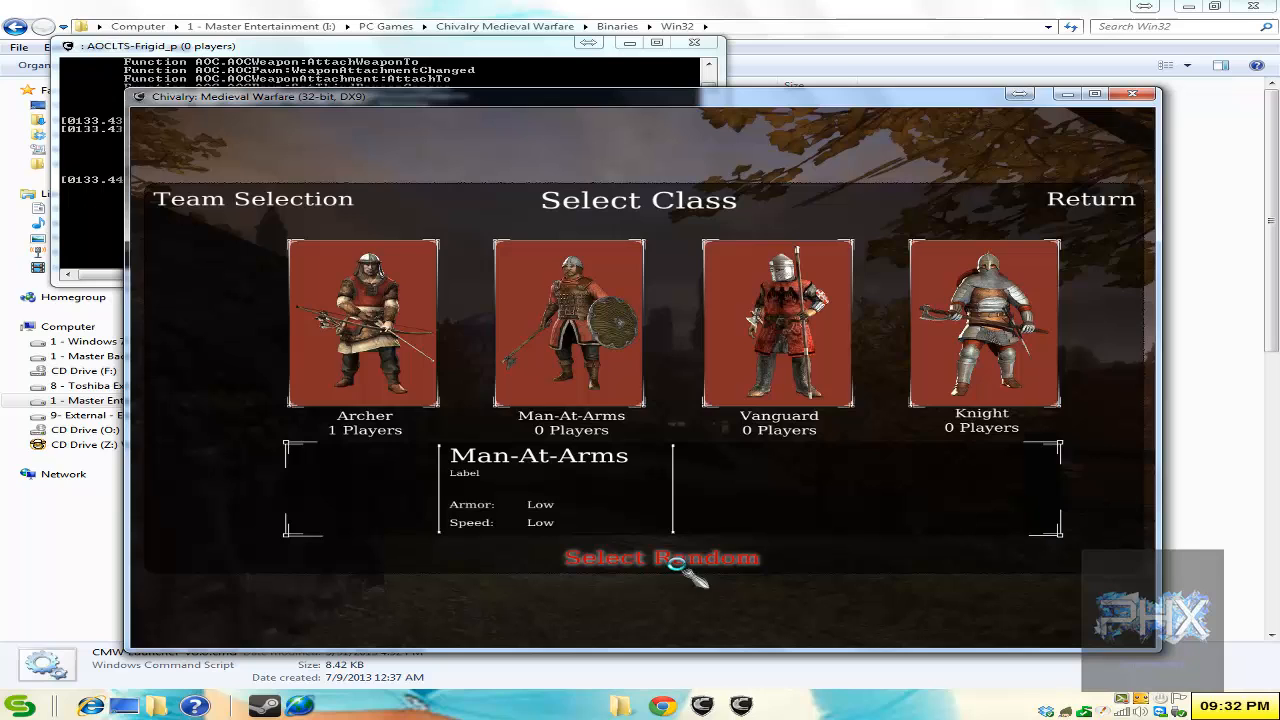
Pick Select Random on the Select Class screen
left_click(570, 330)
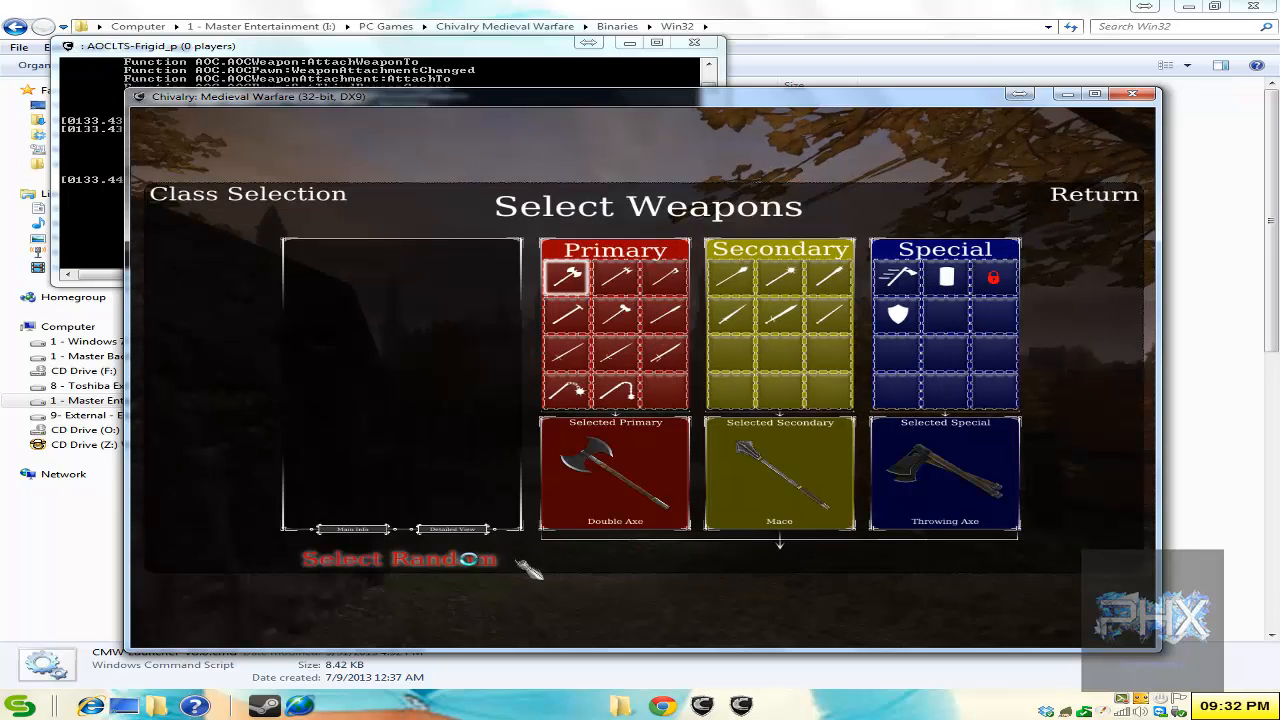